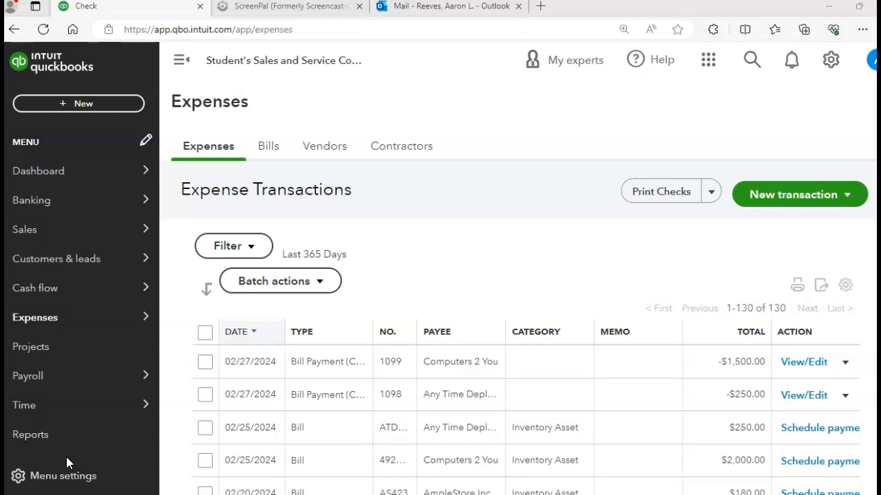
pyautogui.moveTo(75, 323)
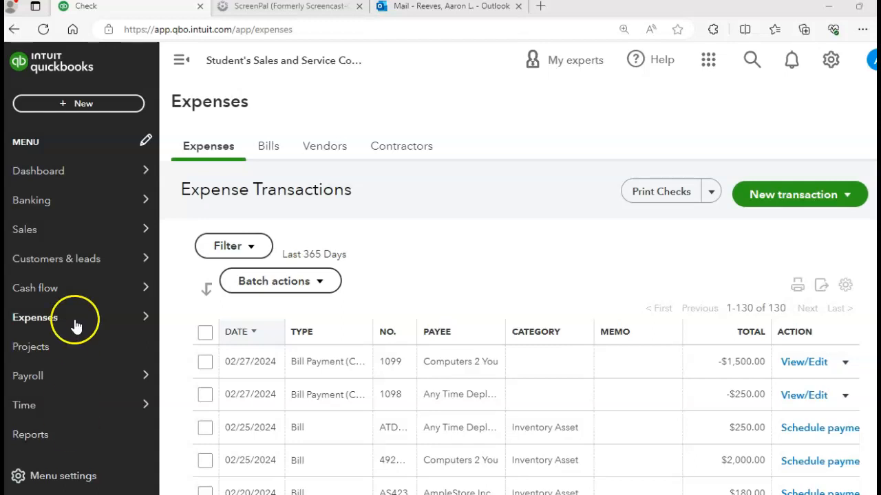
# Step: Show the unpaid Bills list from the Expenses area
pyautogui.click(24, 228)
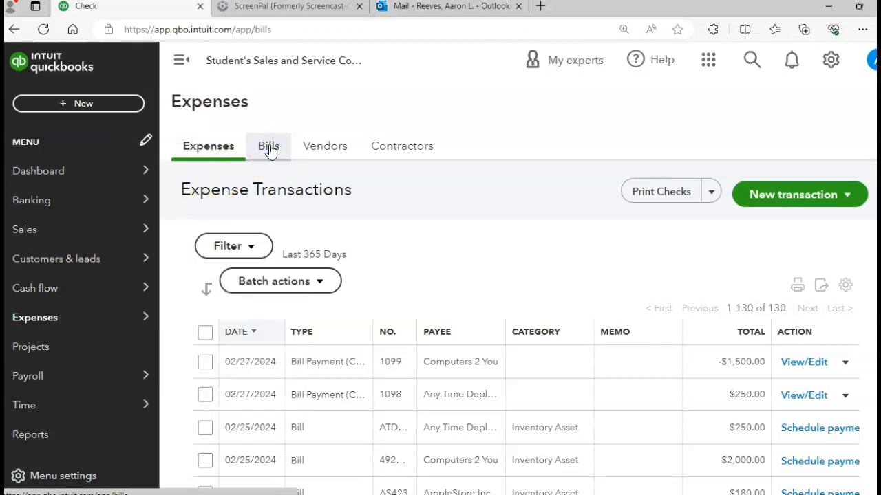
pyautogui.click(267, 146)
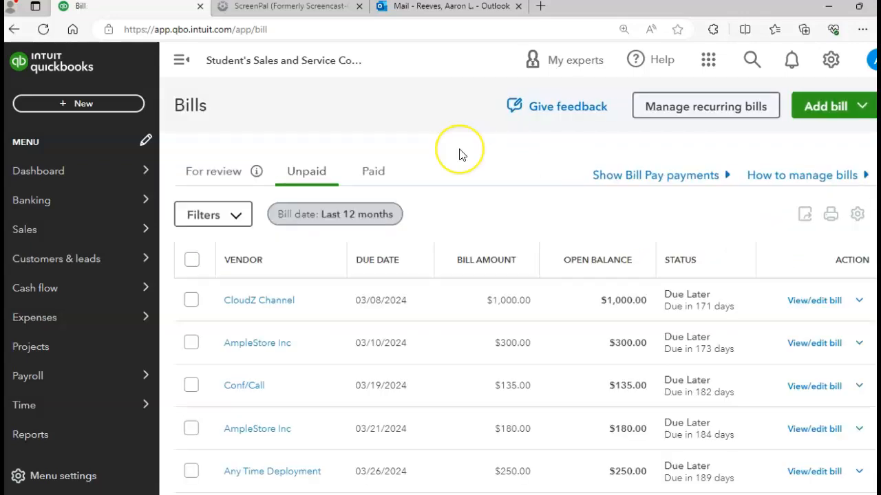
# Step: Start a new bill for vendor Conf/Call with bill number 385CC
pyautogui.click(826, 105)
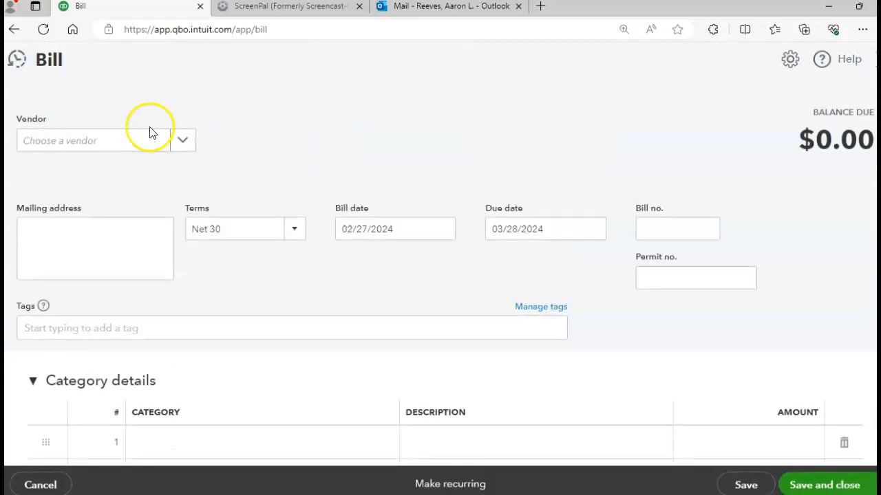
pyautogui.click(181, 141)
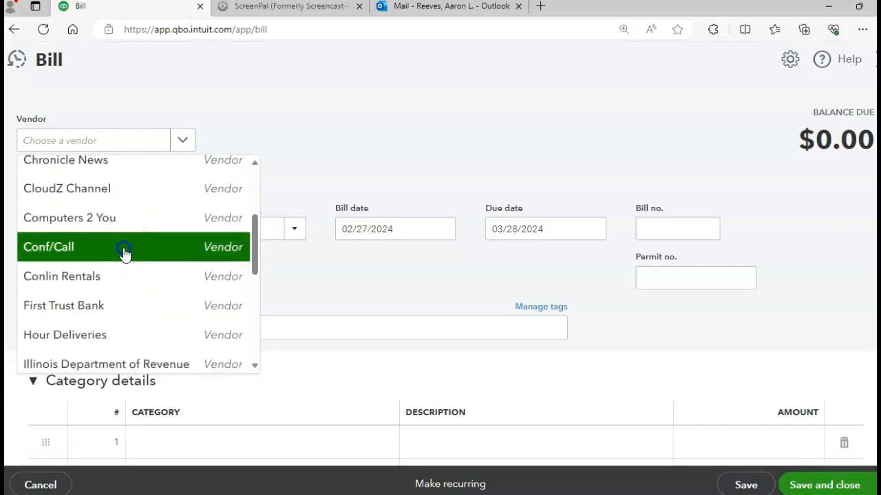
pyautogui.click(124, 248)
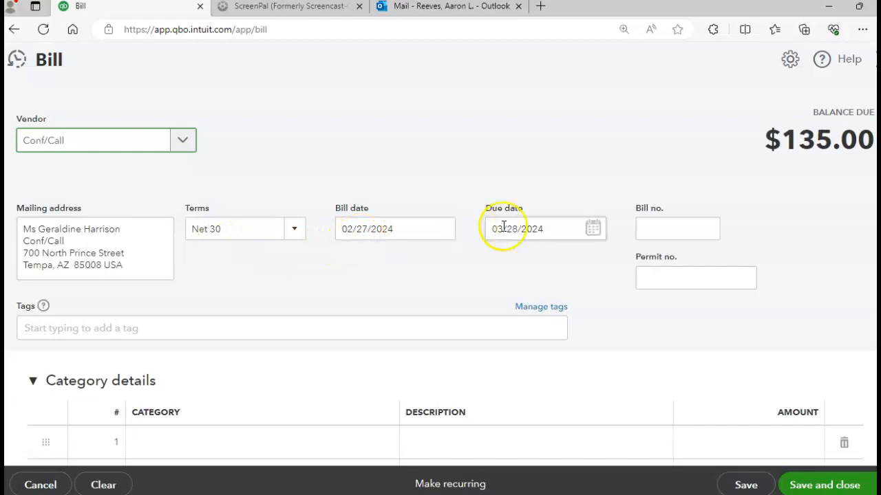
pyautogui.click(677, 228)
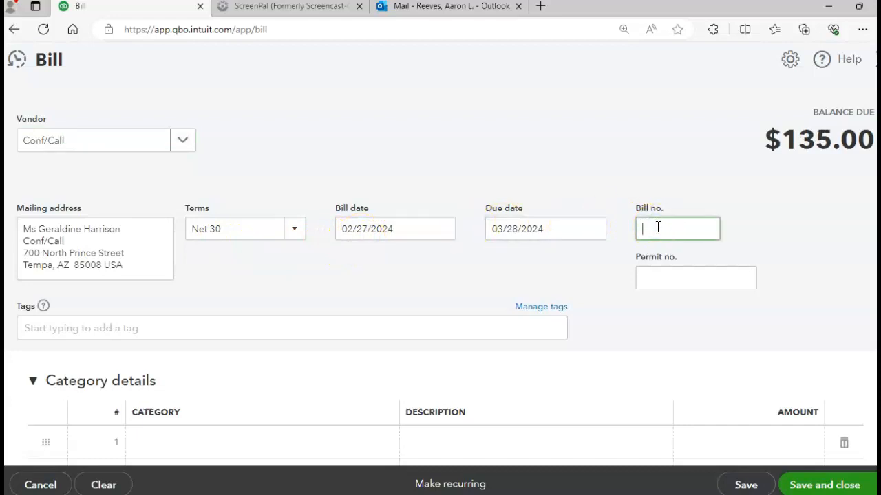
pyautogui.write('385')
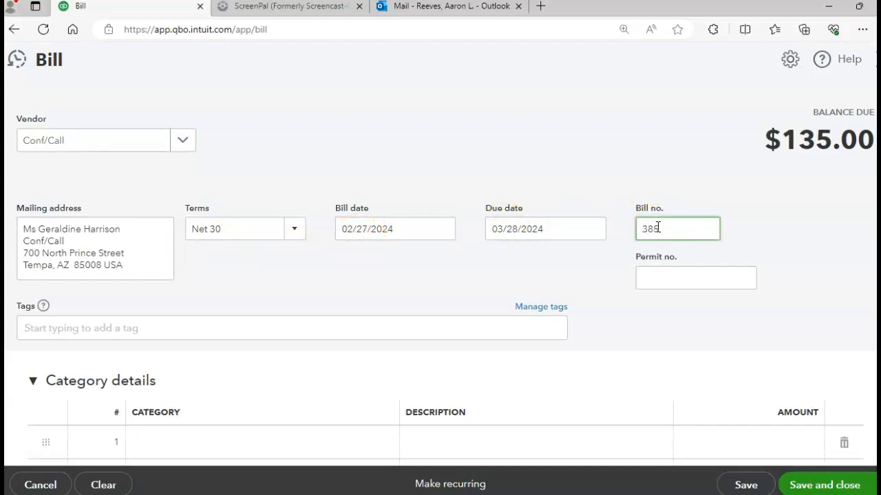
pyautogui.write('CC')
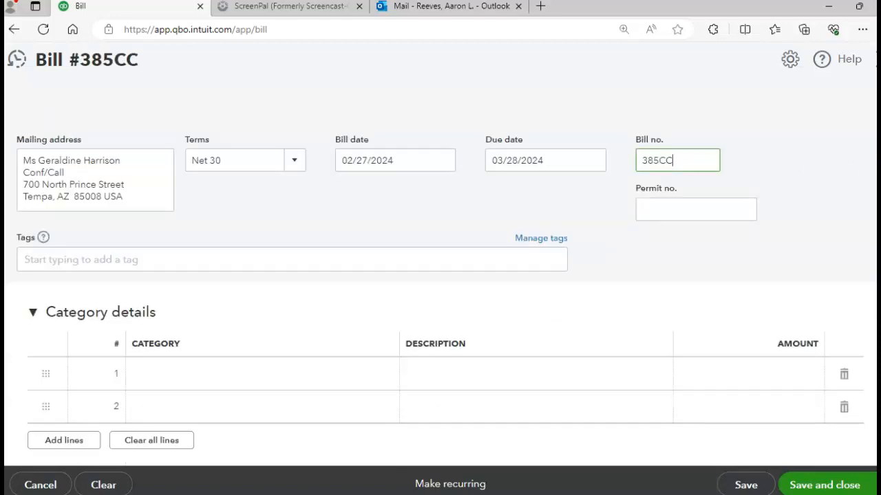
# Step: Add the Webinars line (6 at 45, $270.00 total) and save and close the bill
pyautogui.scroll(-3)
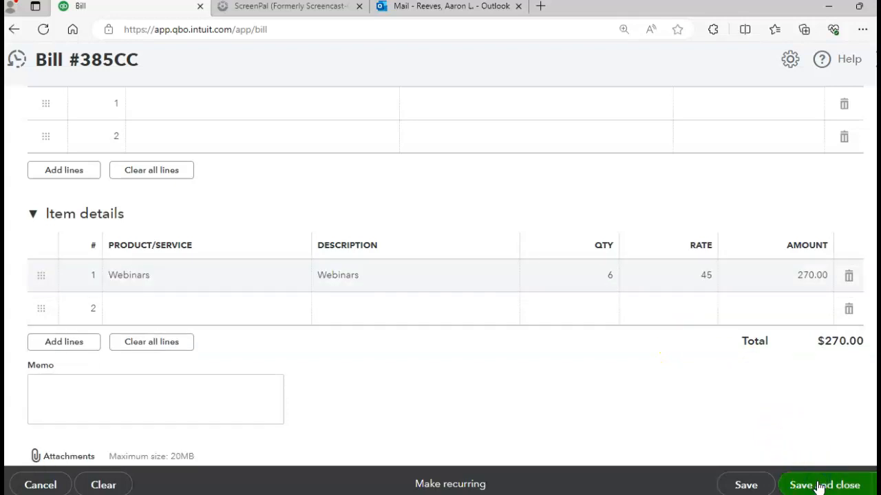
pyautogui.click(823, 485)
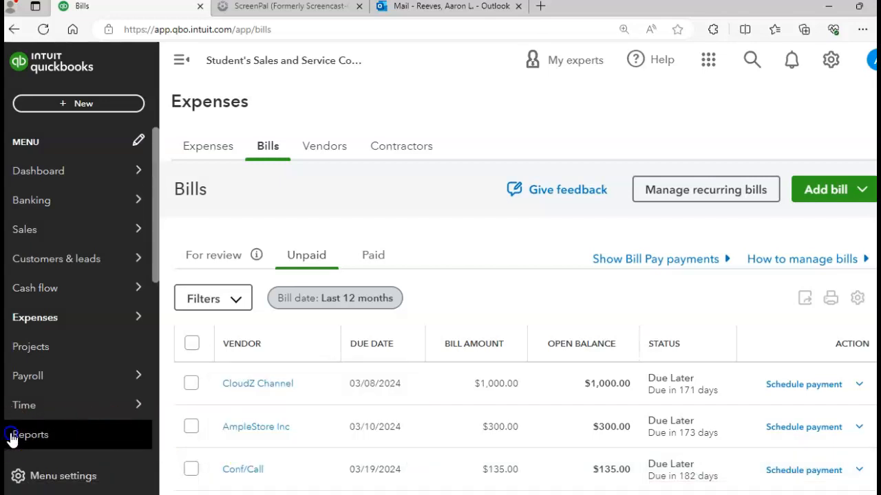
# Step: Find the Journal report by name and switch it to classic view
pyautogui.click(30, 435)
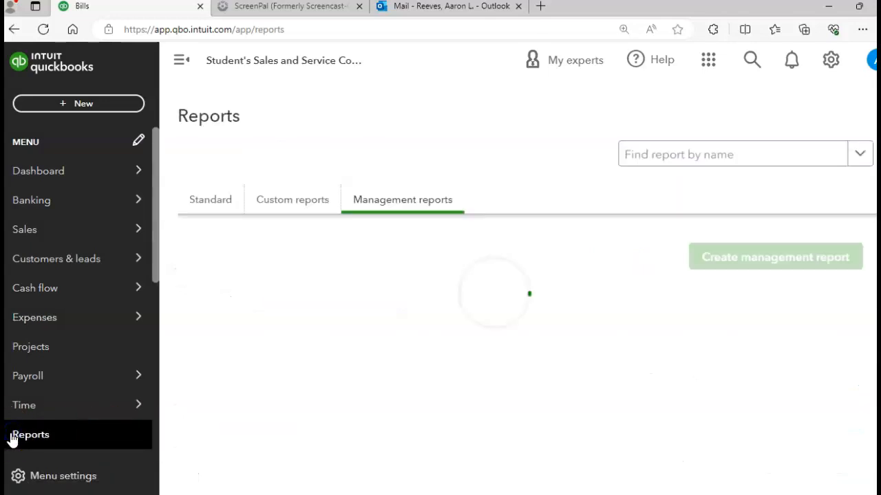
pyautogui.click(729, 154)
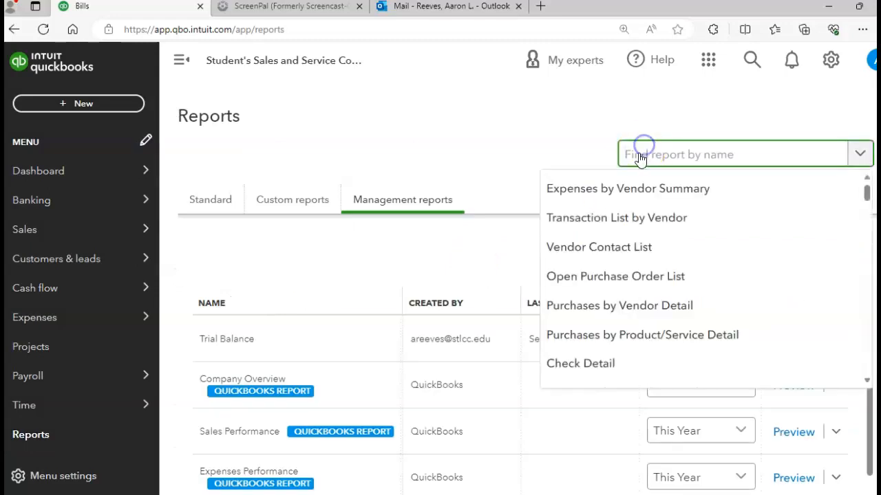
pyautogui.write('JOU')
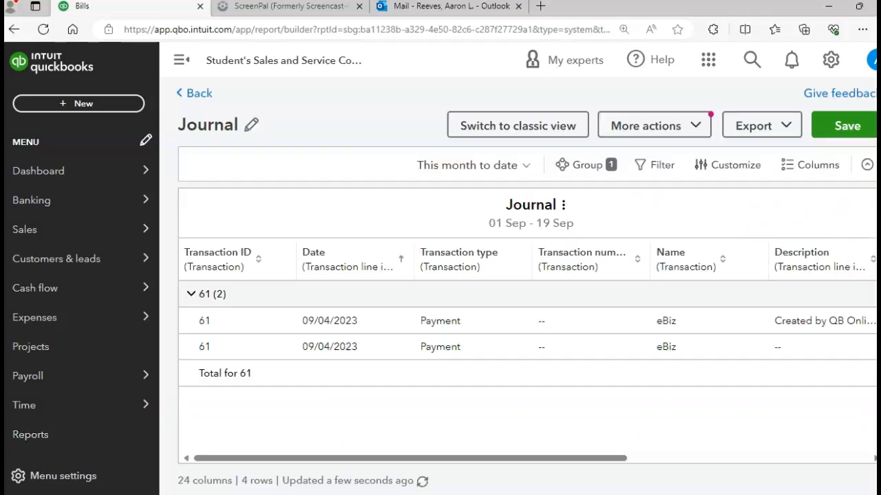
pyautogui.moveTo(517, 125)
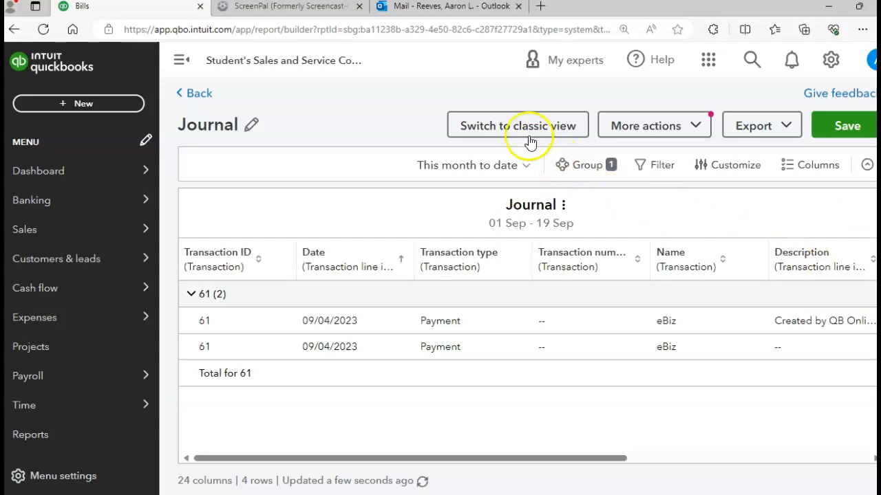
pyautogui.click(517, 125)
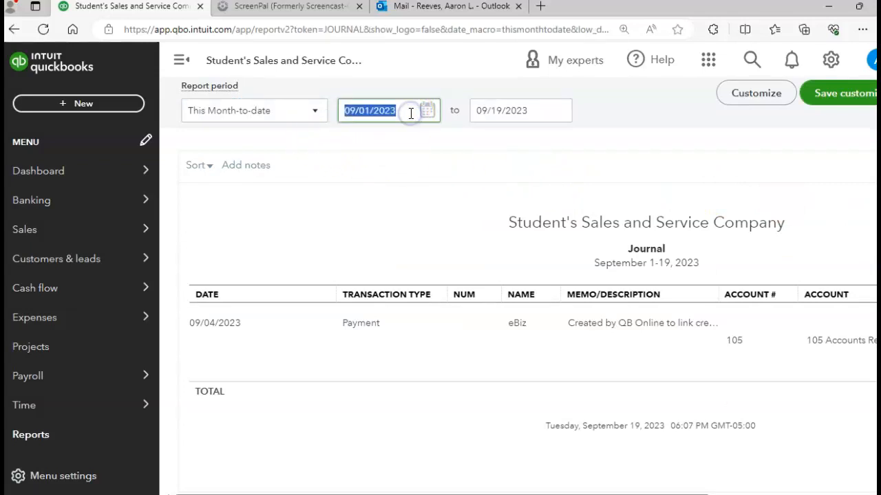
# Step: Set the Journal period to 02/01/2024 through 02/28/2024
pyautogui.write('02/')
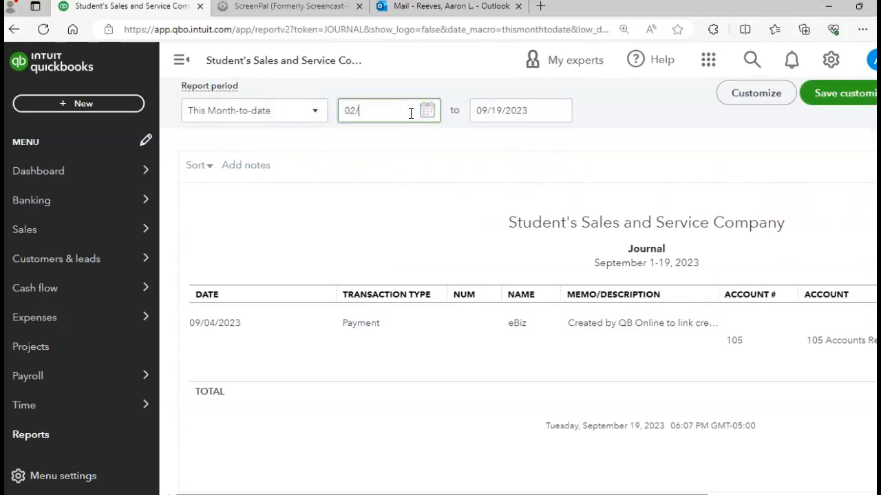
pyautogui.write('01/2024')
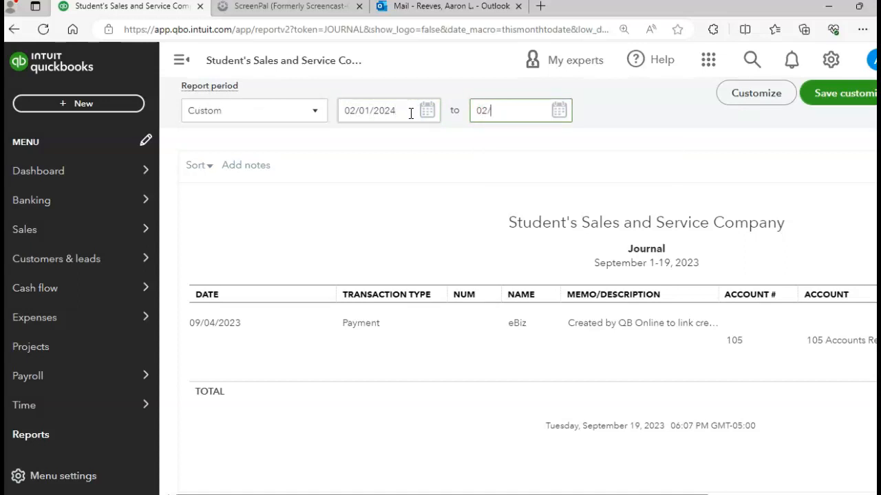
pyautogui.write('2')
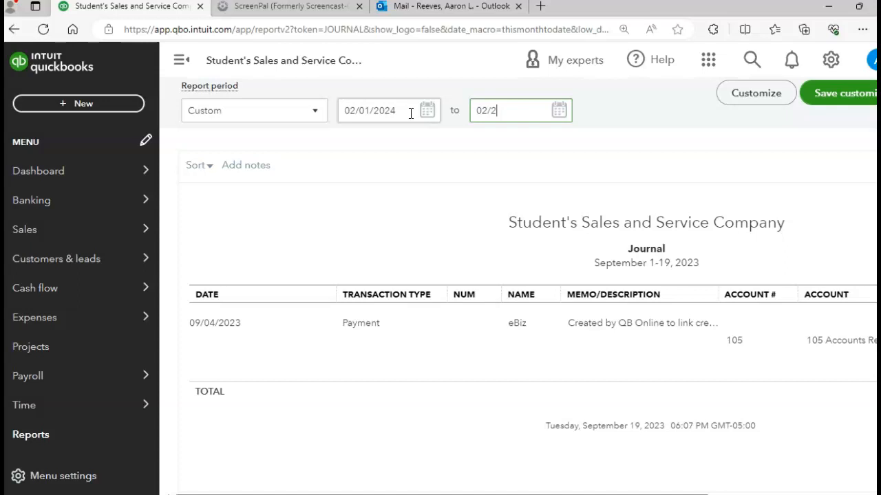
pyautogui.write('8/2024')
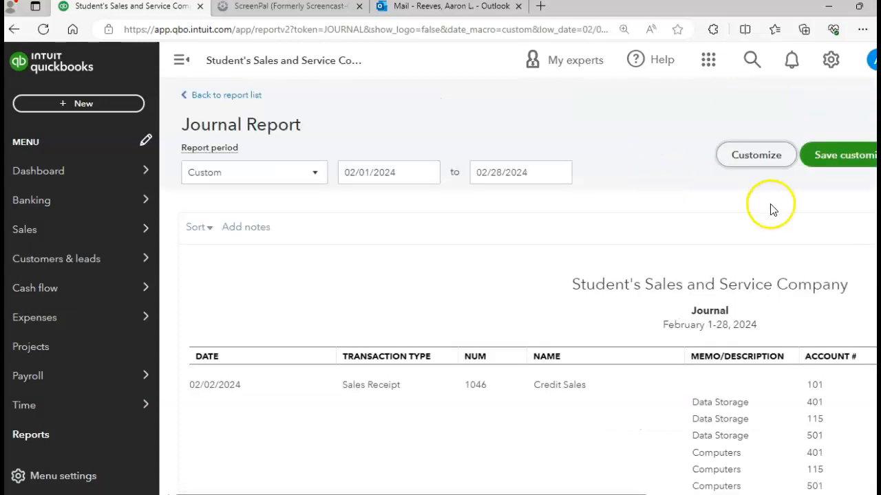
pyautogui.scroll(-3)
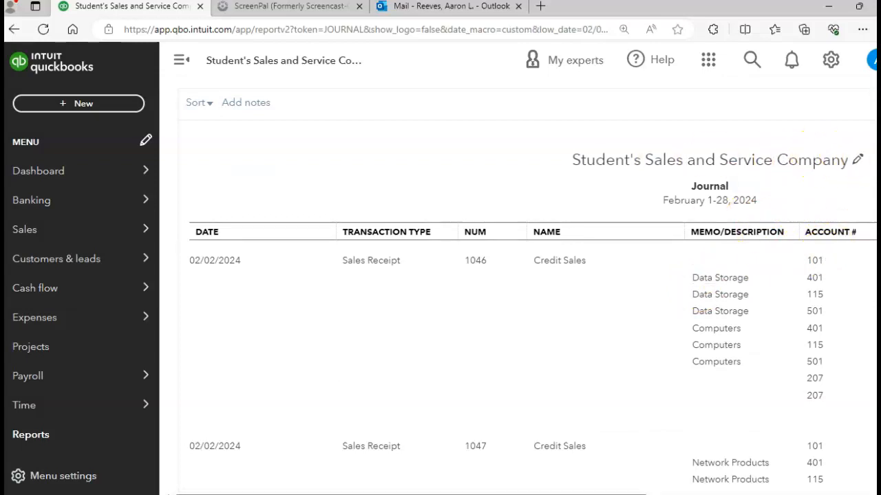
pyautogui.scroll(-3)
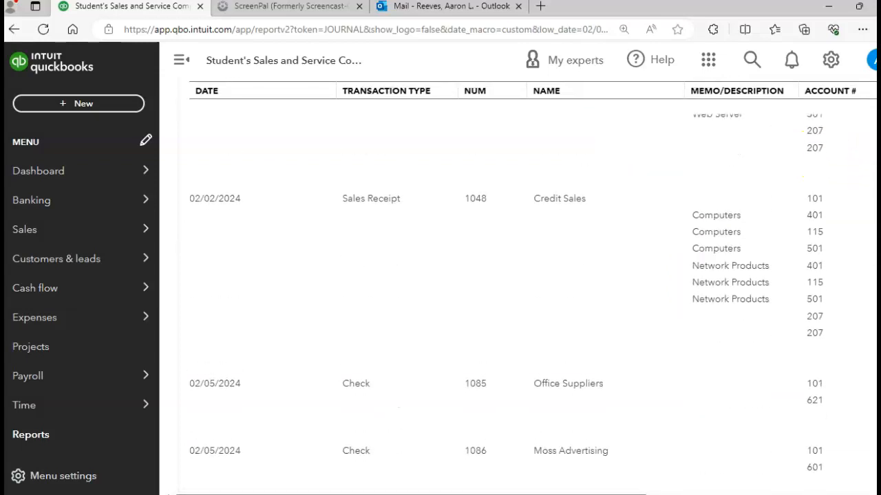
pyautogui.scroll(-3)
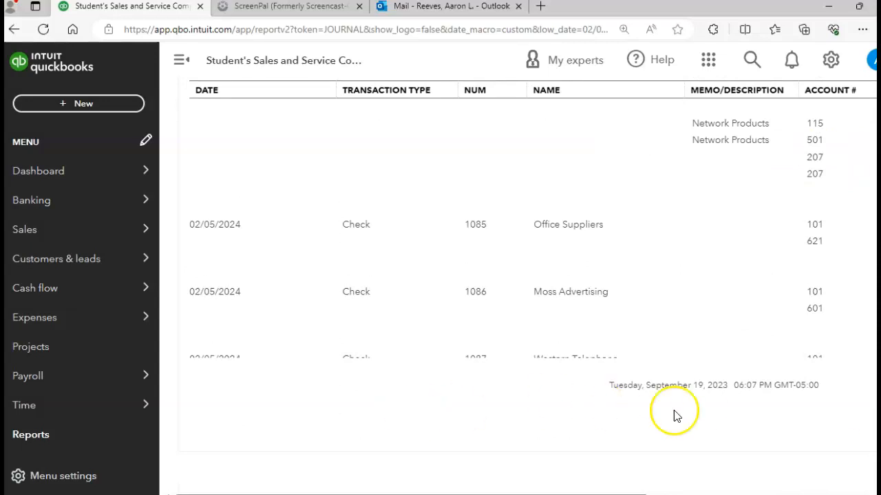
pyautogui.moveTo(663, 430)
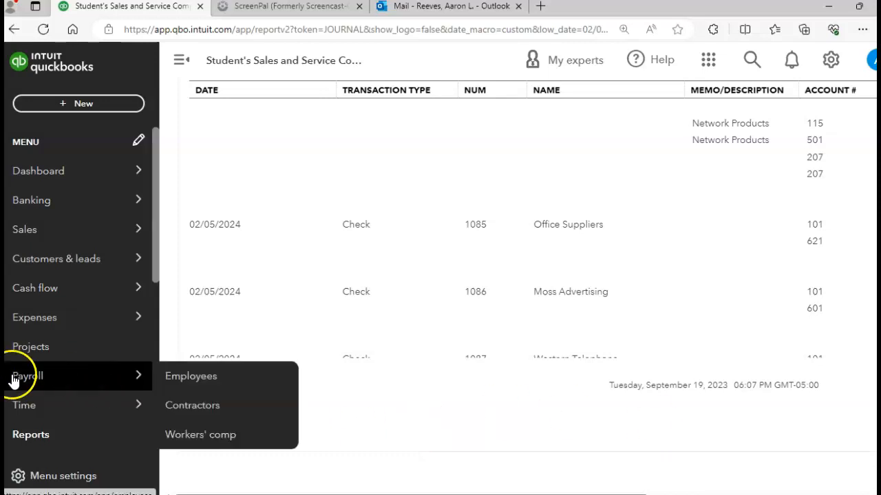
# Step: Locate and open the Trial Balance report by searching 'TRIAL' from the reports list
pyautogui.click(30, 434)
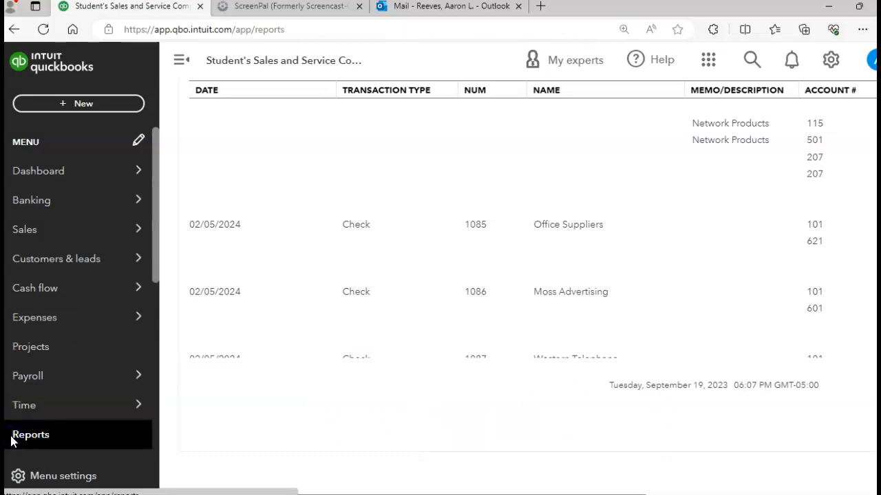
pyautogui.click(30, 435)
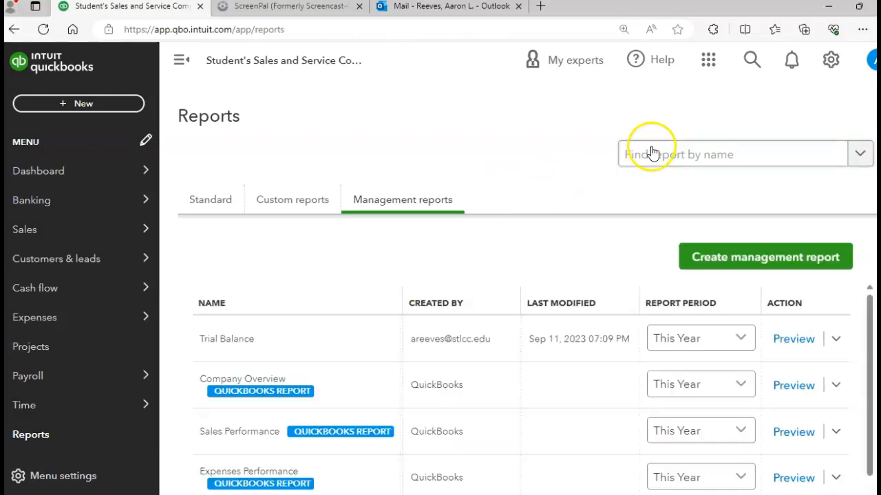
pyautogui.moveTo(367, 242)
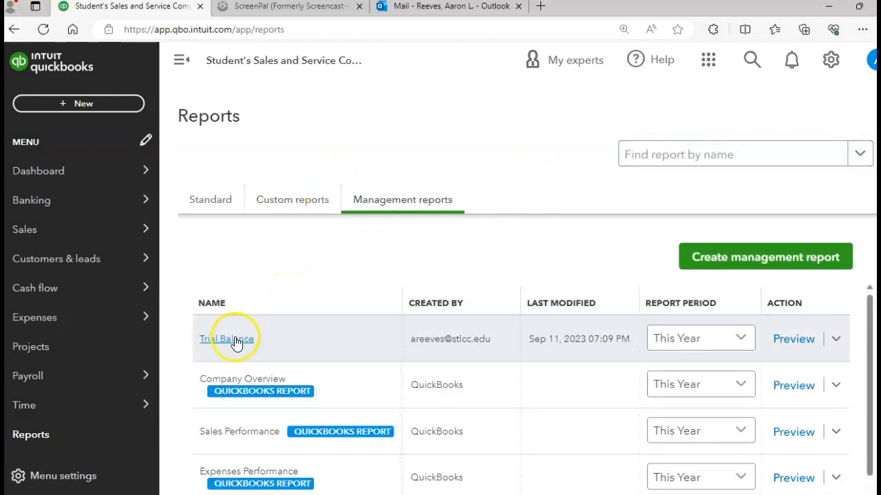
pyautogui.click(226, 339)
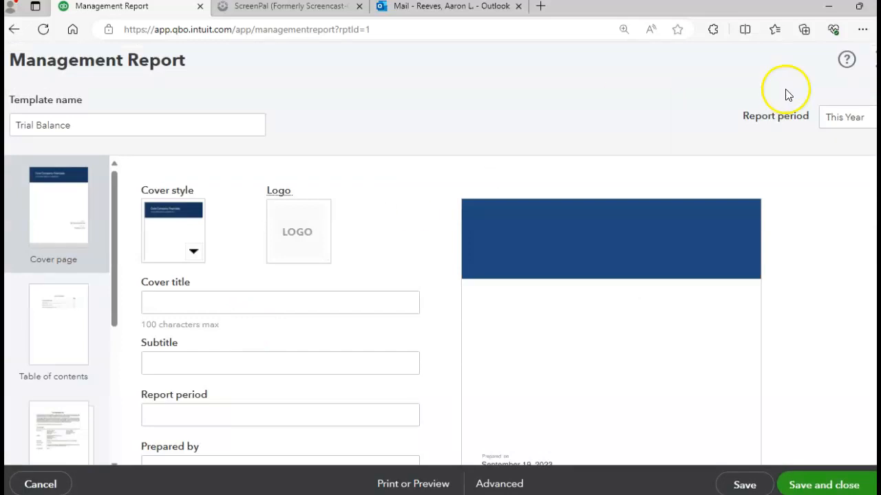
pyautogui.click(39, 484)
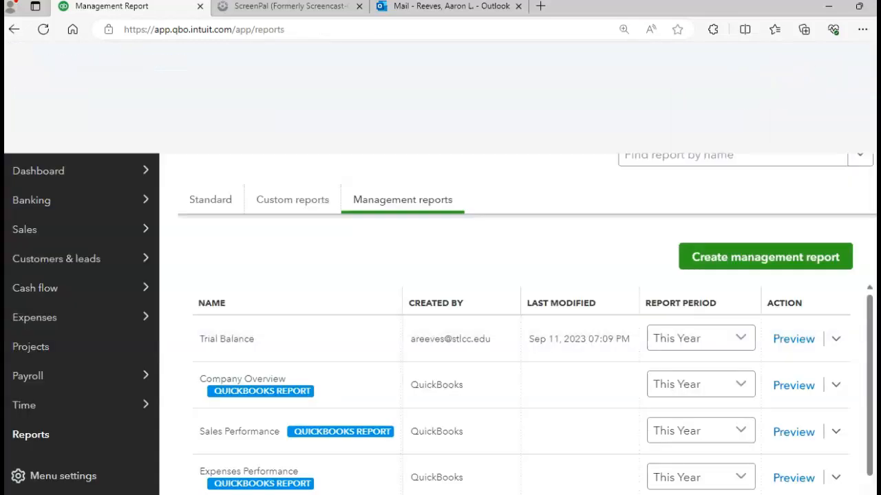
pyautogui.click(732, 154)
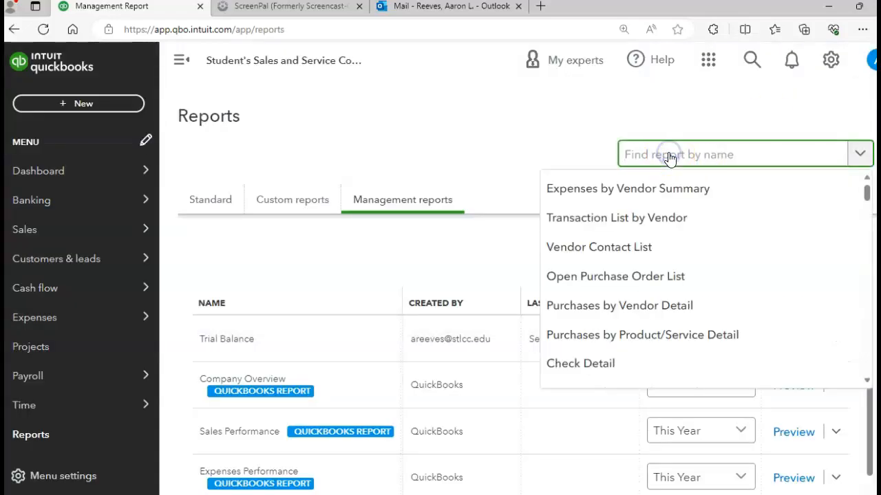
pyautogui.write('TRIAL')
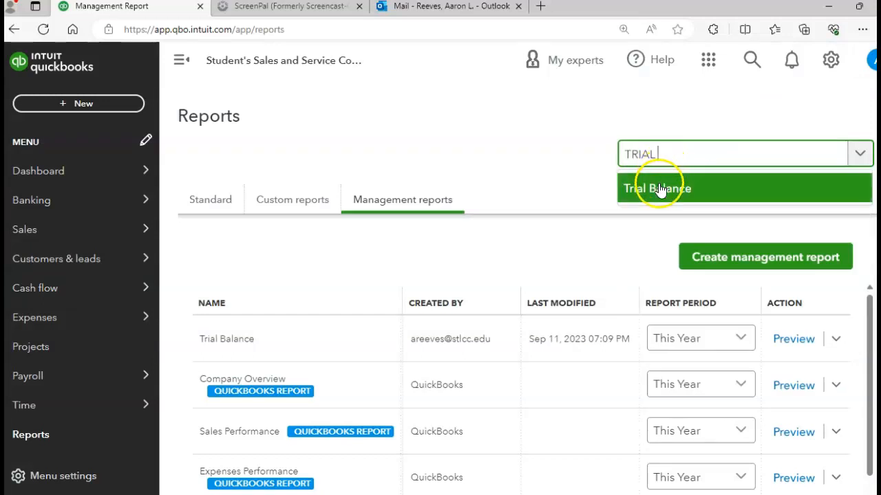
pyautogui.click(656, 188)
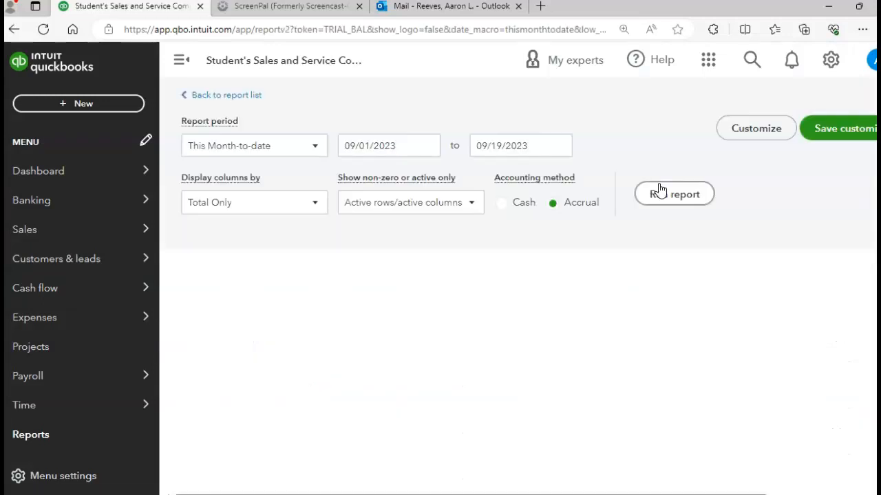
pyautogui.click(673, 193)
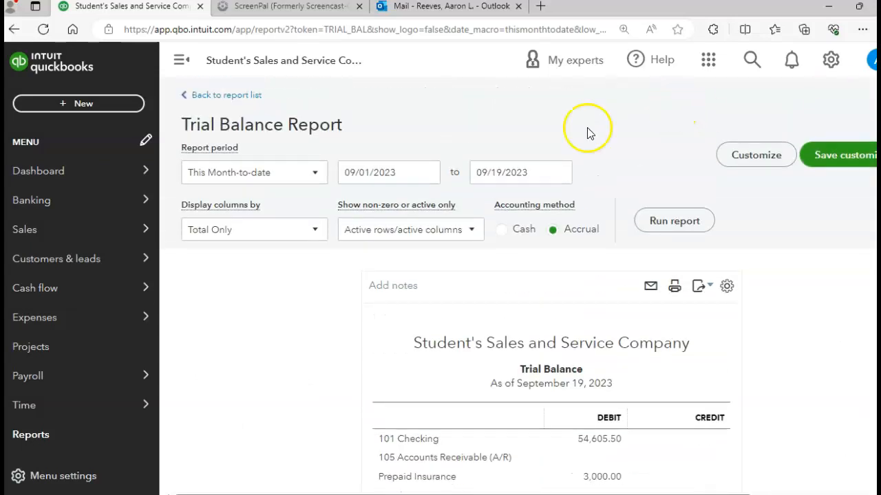
# Step: Set the Trial Balance end date to February 29, 2024 using the calendar picker
pyautogui.click(556, 172)
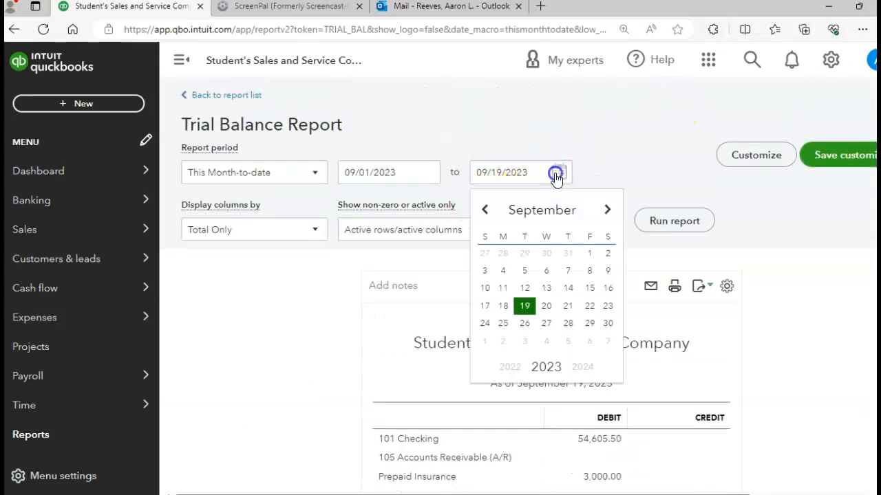
pyautogui.click(607, 209)
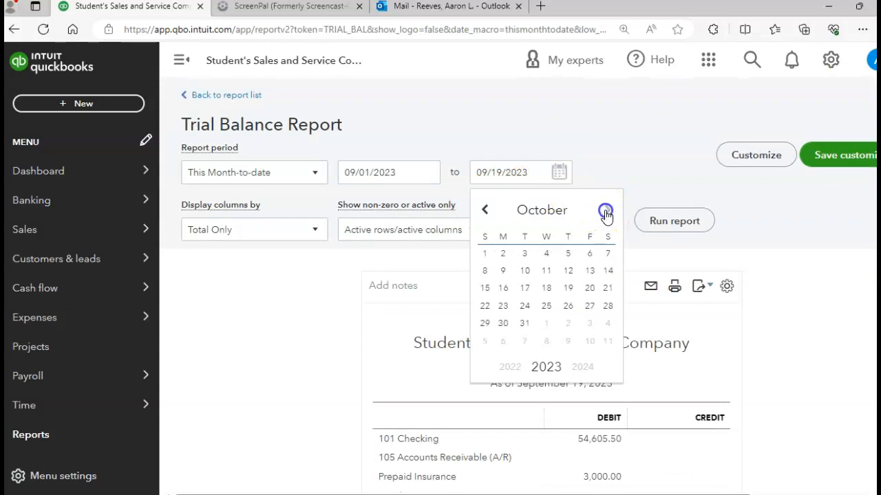
pyautogui.click(605, 209)
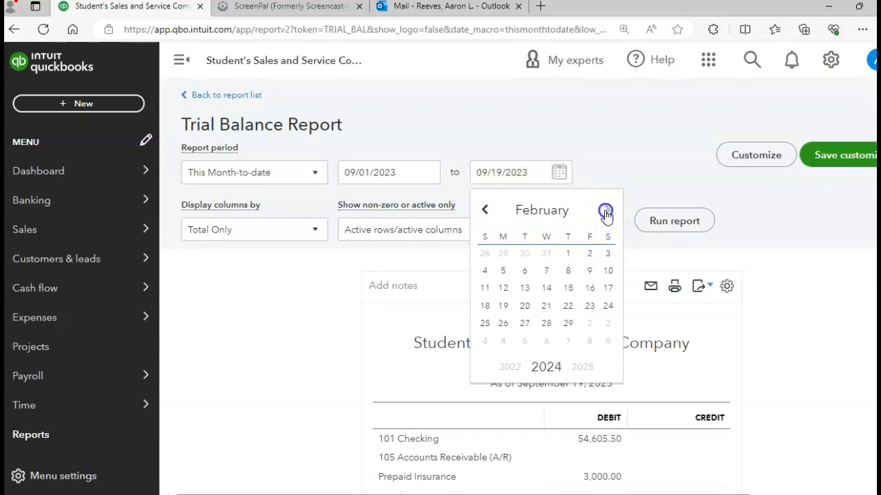
pyautogui.click(605, 209)
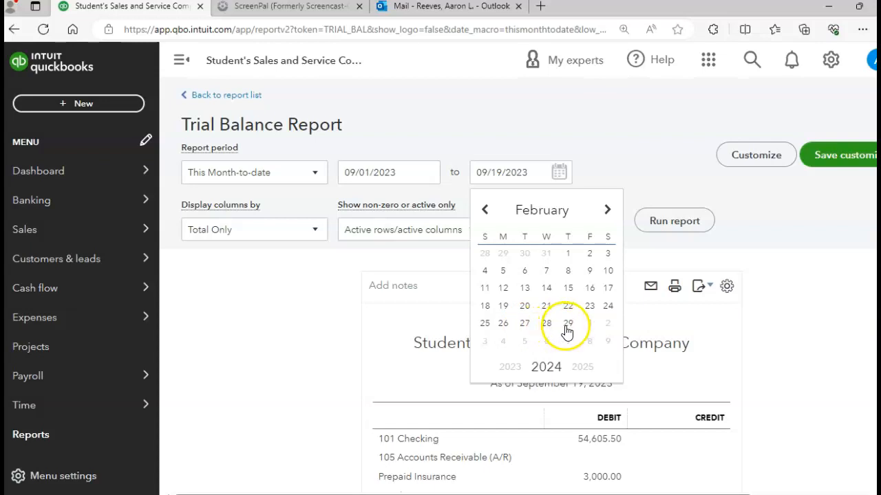
pyautogui.click(567, 322)
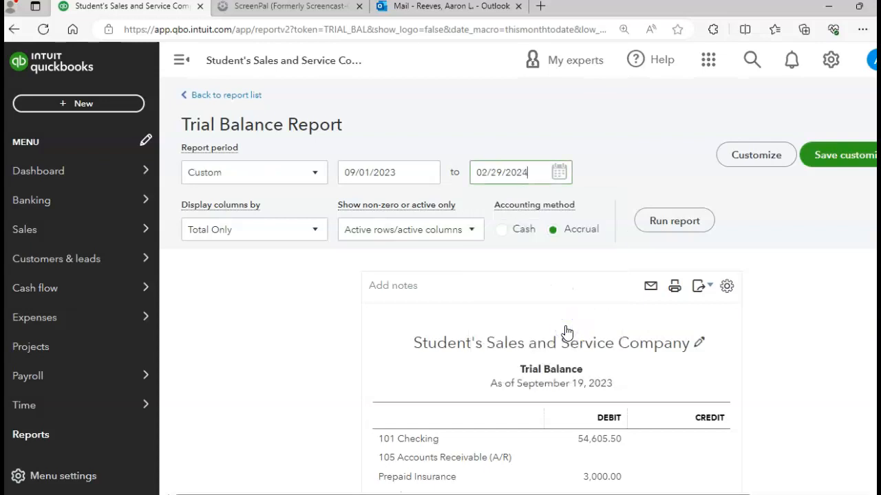
pyautogui.click(674, 220)
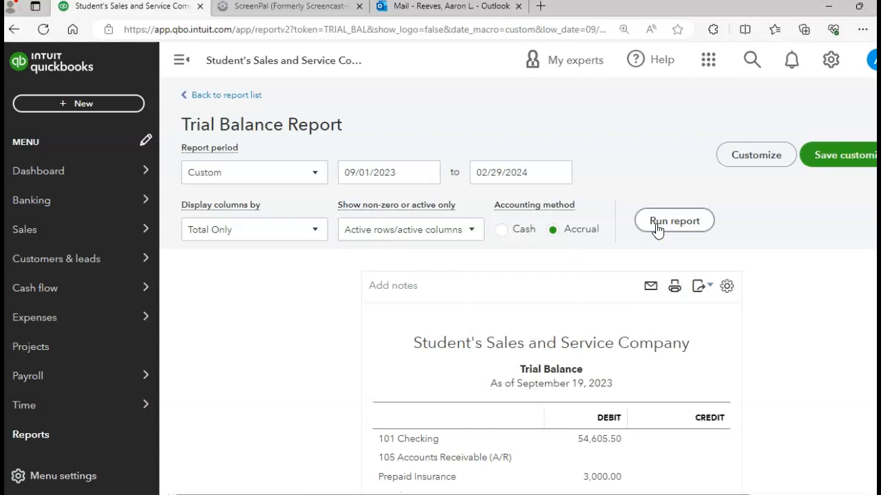
# Step: Run the Trial Balance, review the $90,846.35 totals, and return to the reports list
pyautogui.click(674, 221)
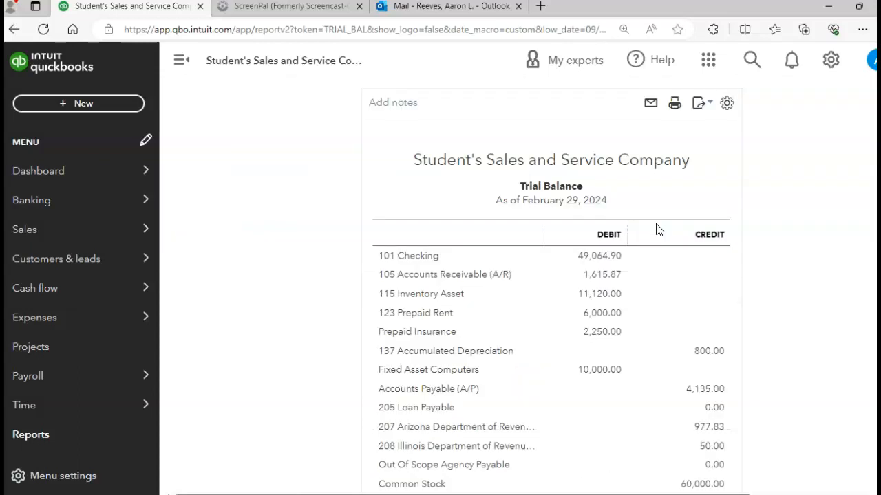
pyautogui.moveTo(658, 229)
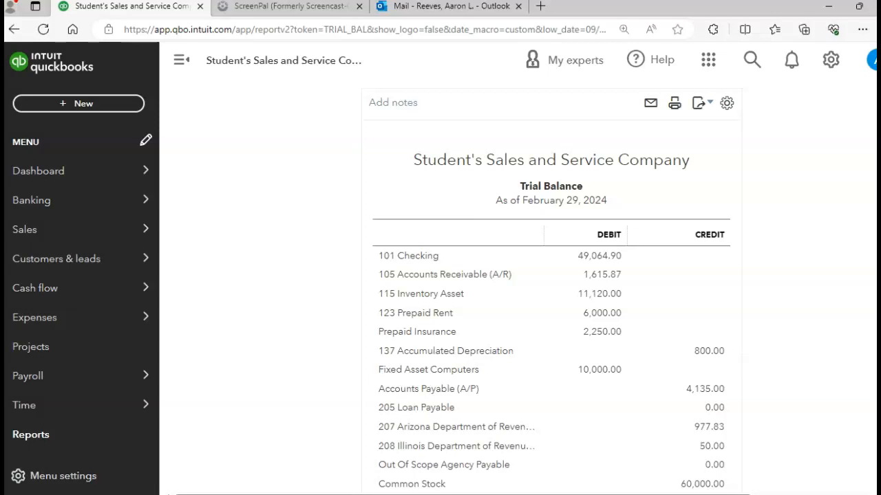
pyautogui.scroll(-3)
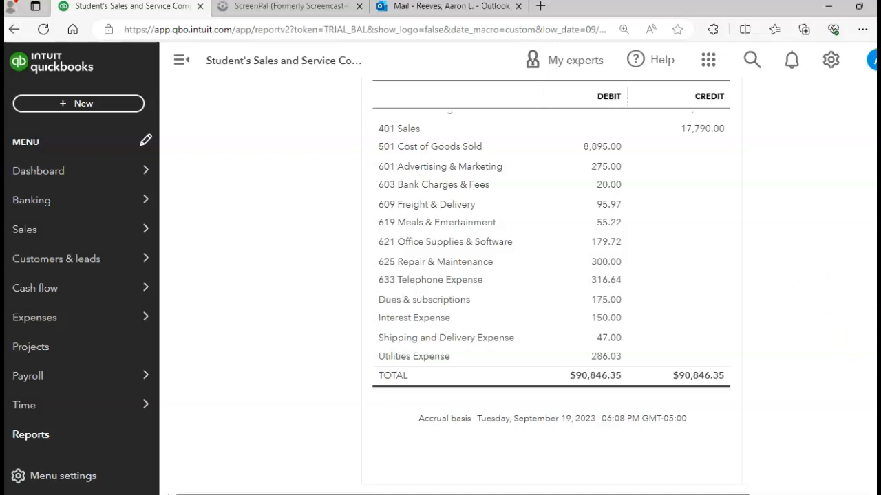
pyautogui.scroll(3)
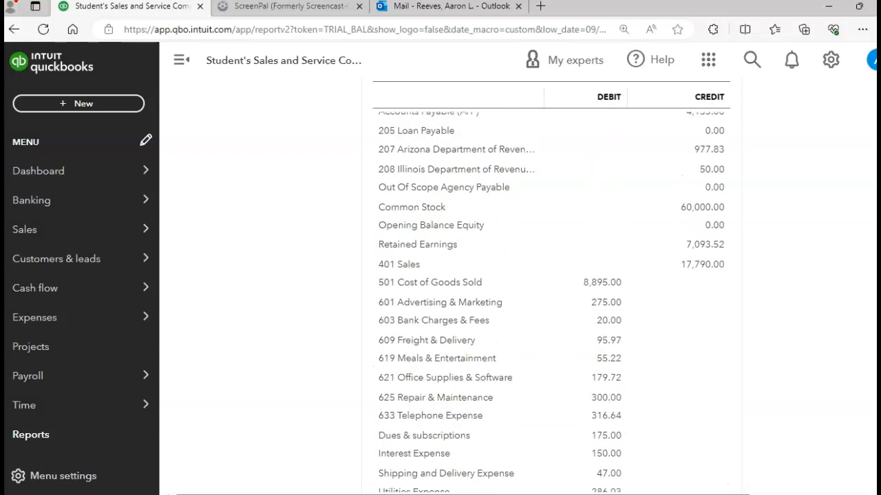
pyautogui.scroll(3)
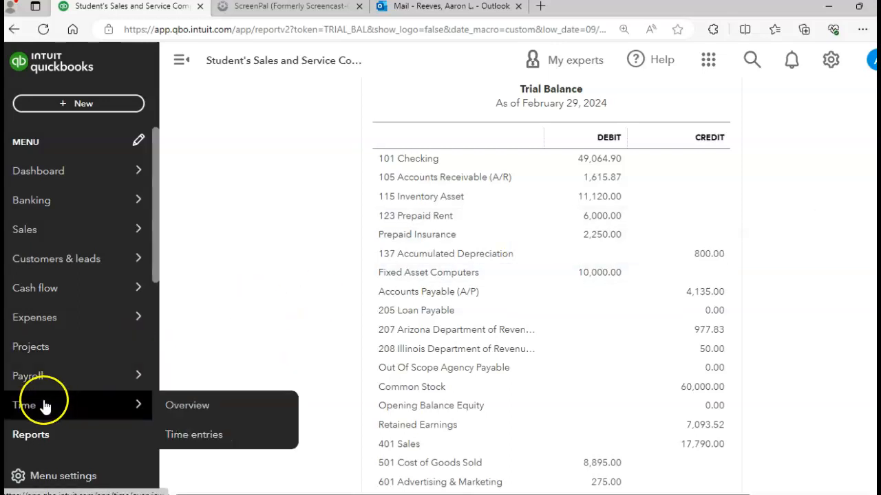
pyautogui.click(30, 435)
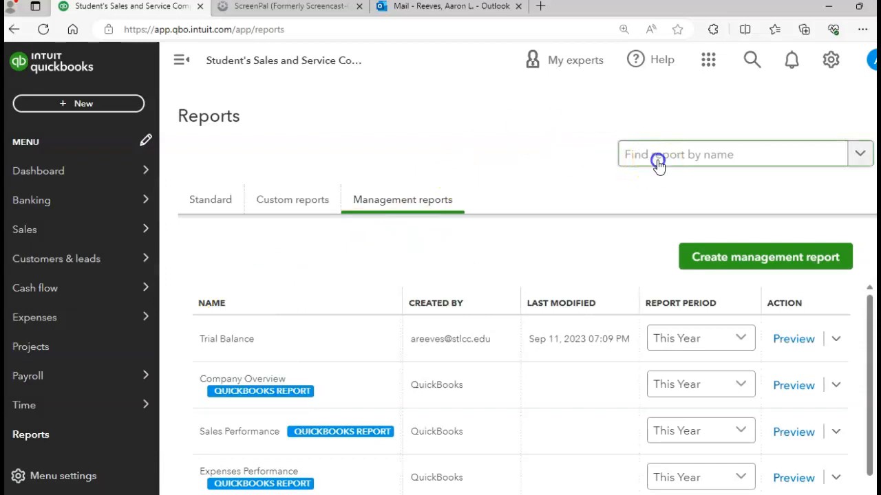
# Step: Find and open the Accounts receivable aging summary report
pyautogui.write('a')
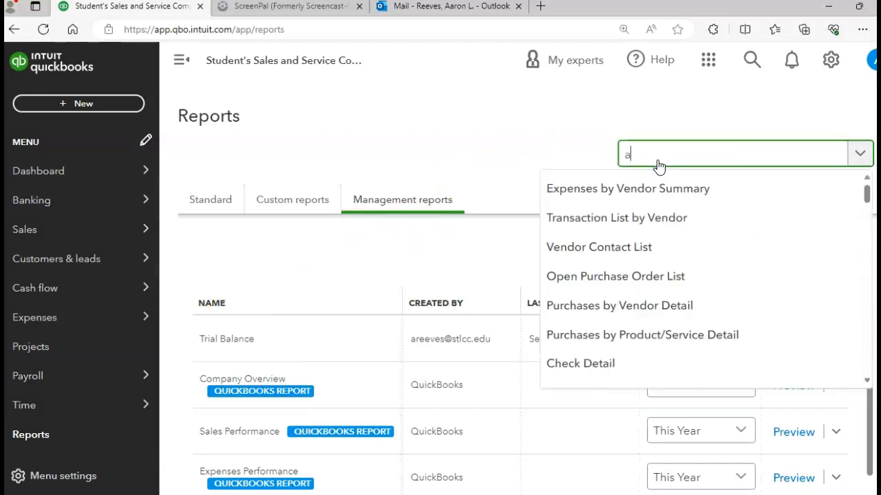
pyautogui.write('ccounts')
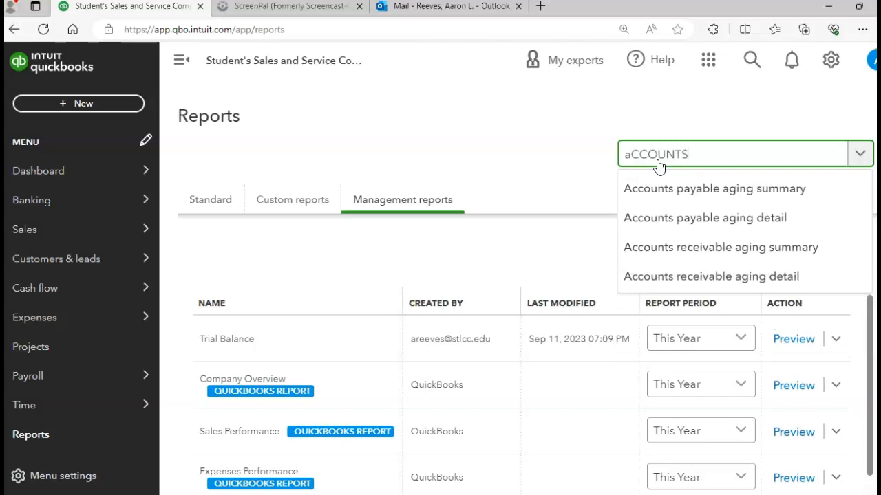
pyautogui.moveTo(661, 189)
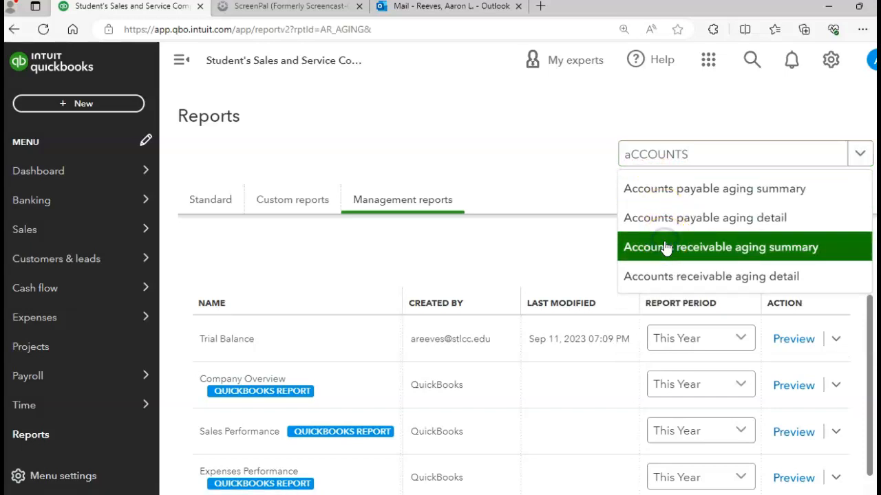
pyautogui.click(721, 247)
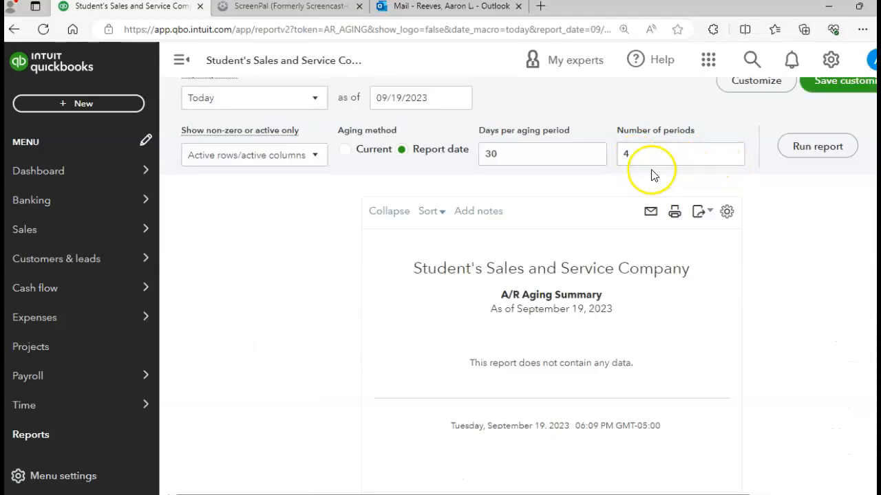
pyautogui.moveTo(421, 97)
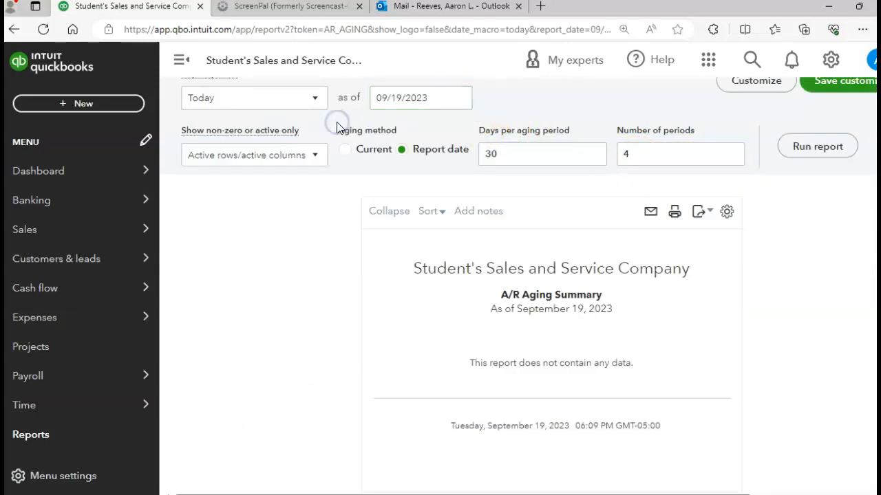
pyautogui.moveTo(438, 66)
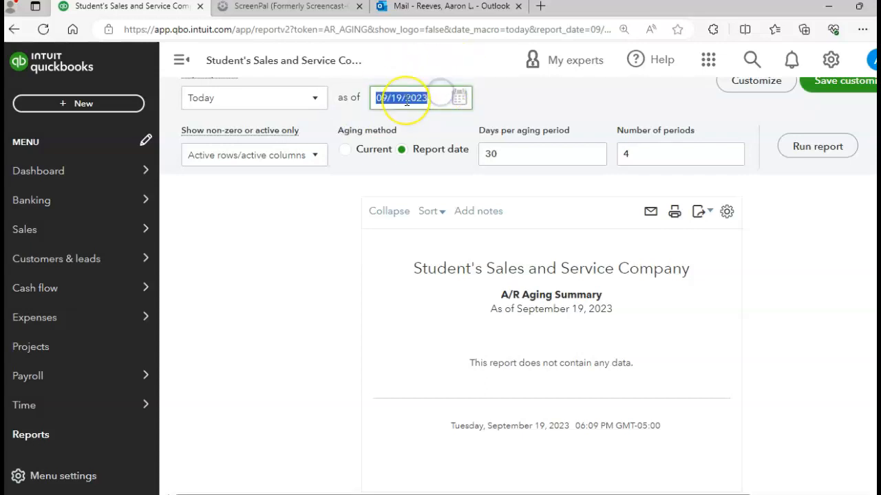
# Step: Run the A/R Aging Summary as of 02/27/2024 ($1,615.87 total) and return to reports
pyautogui.write('02/27/')
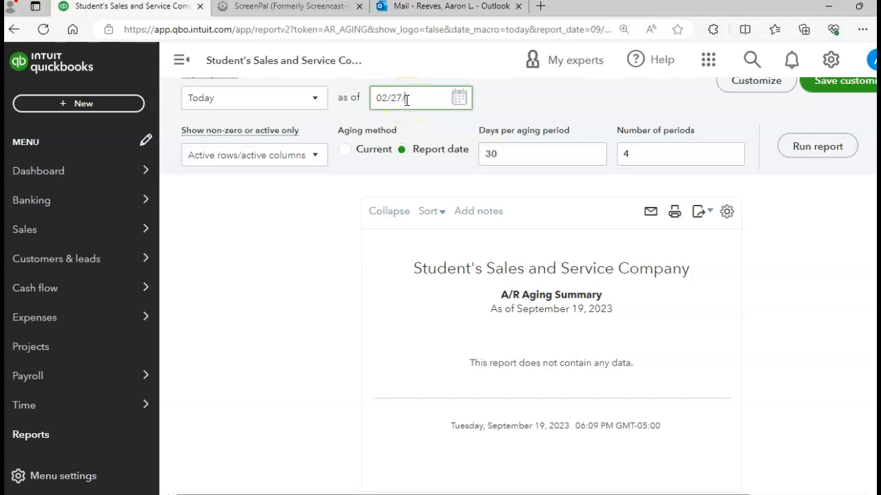
pyautogui.write('2024')
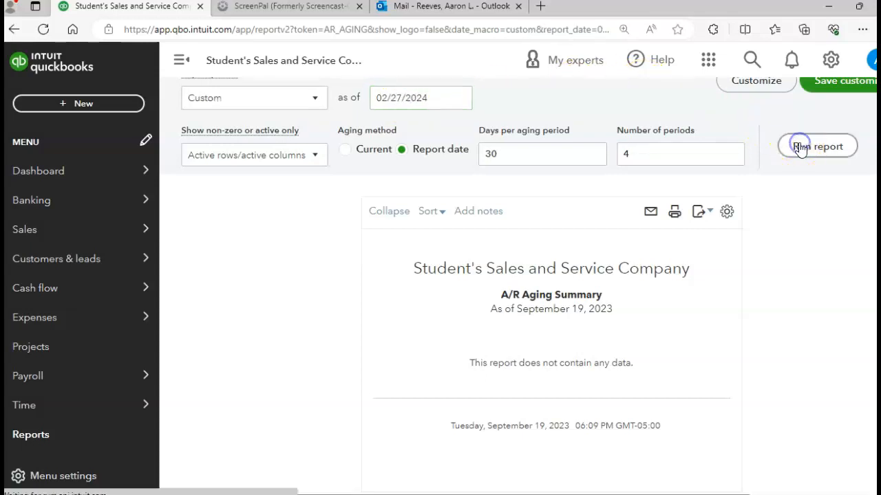
pyautogui.click(817, 146)
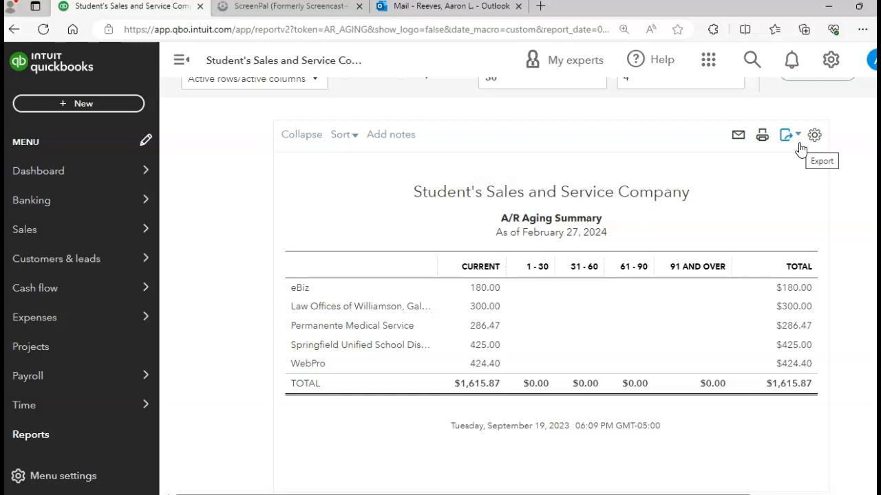
pyautogui.moveTo(351, 168)
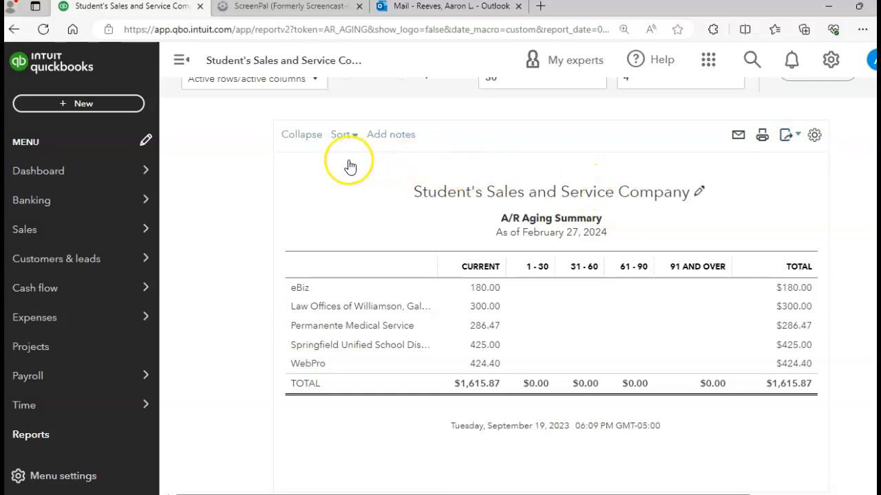
pyautogui.moveTo(30, 435)
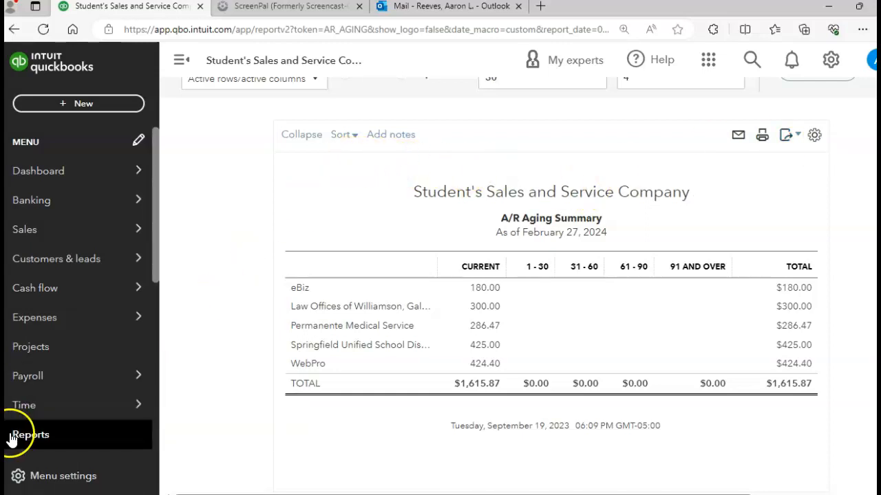
pyautogui.click(30, 435)
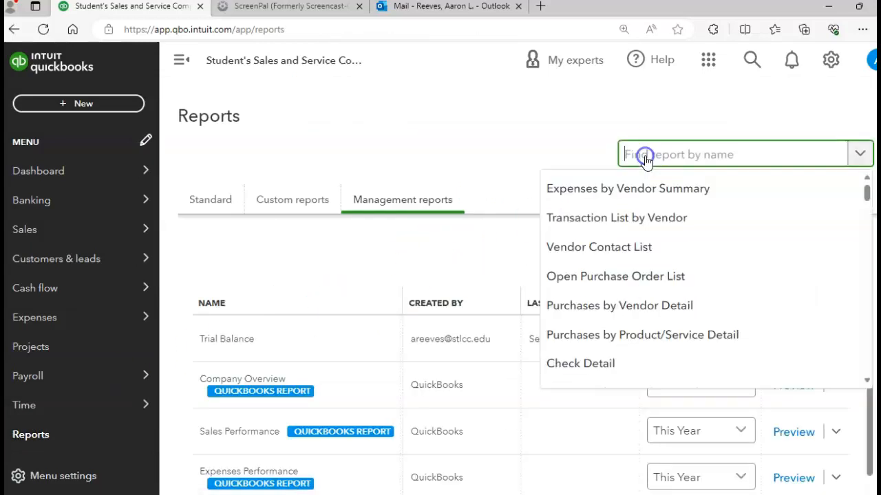
# Step: Run the Inventory Valuation Summary as of 02/27/2024 ($11,120.00 total) and return to reports
pyautogui.write('INVEN')
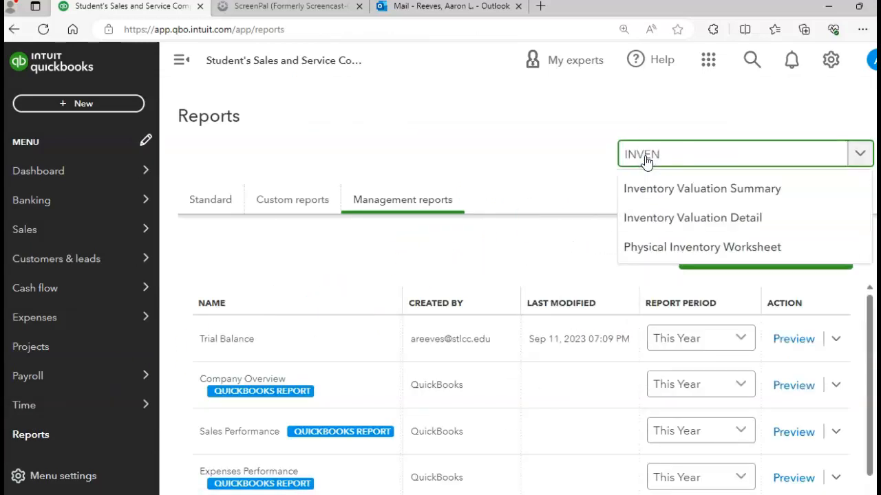
pyautogui.moveTo(671, 191)
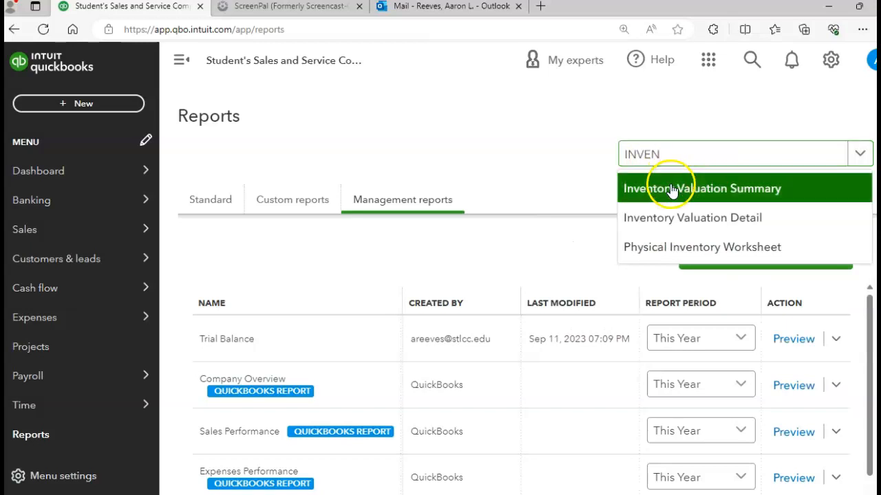
pyautogui.click(702, 187)
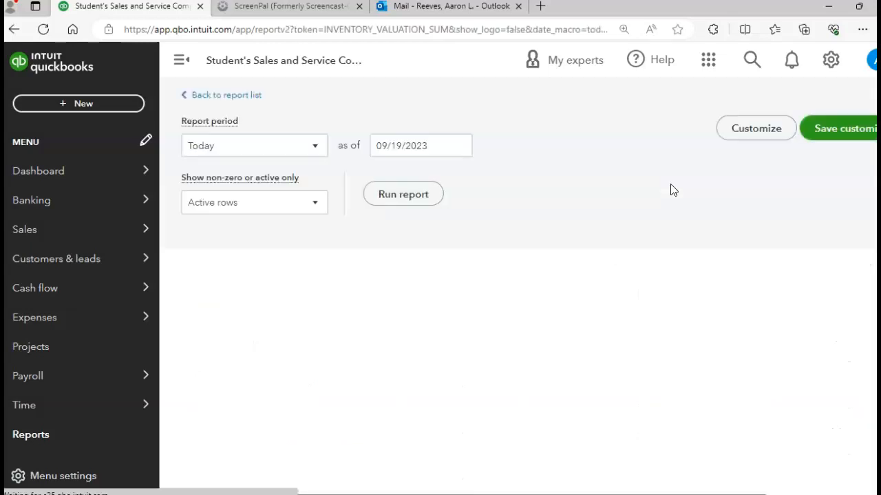
pyautogui.click(402, 193)
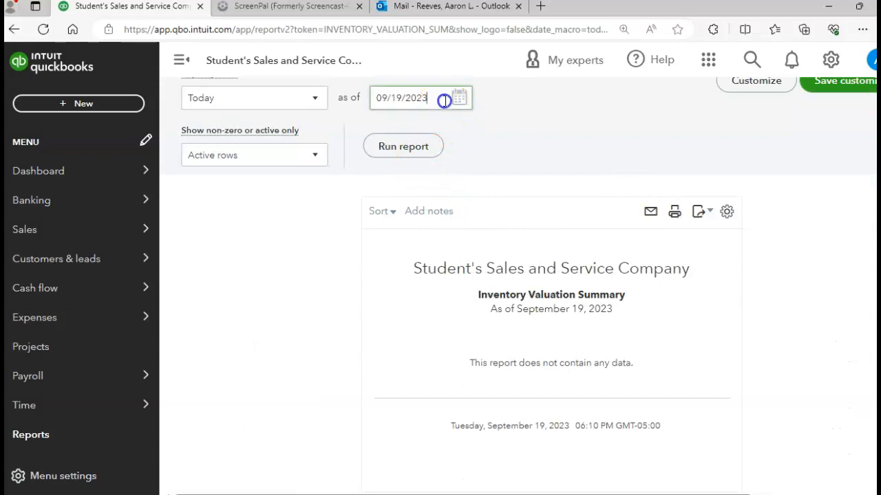
pyautogui.write('02/27')
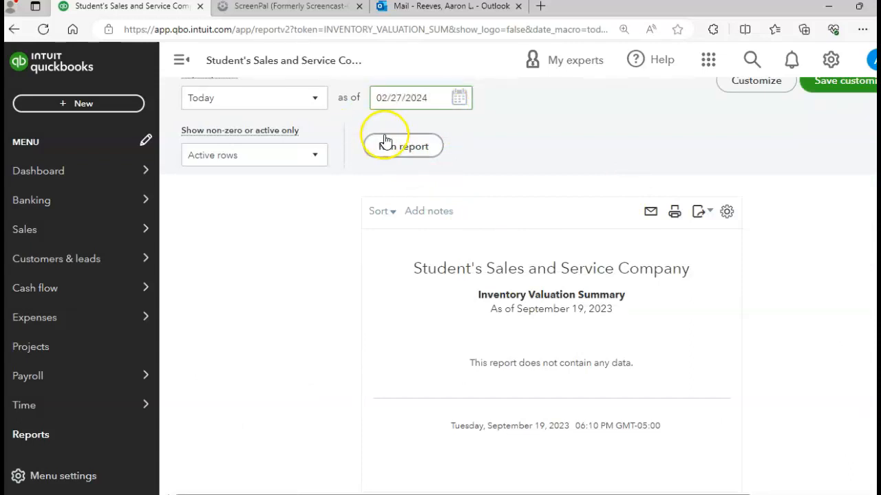
pyautogui.click(403, 146)
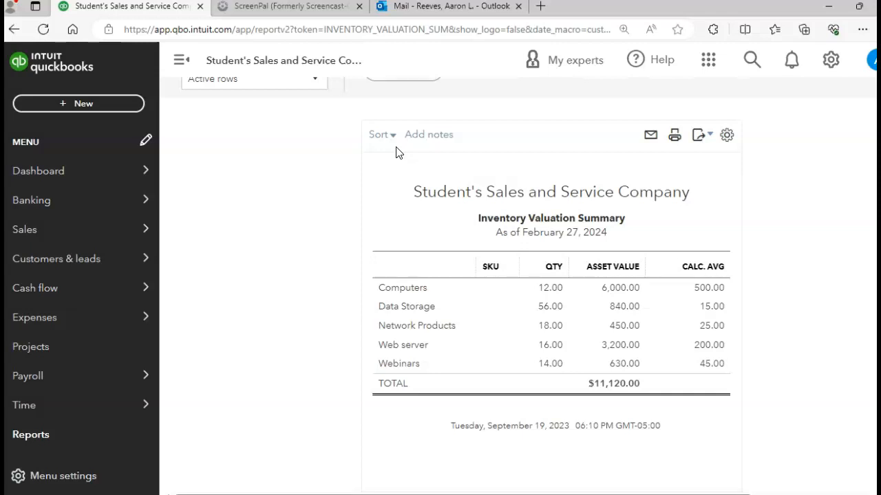
pyautogui.moveTo(757, 374)
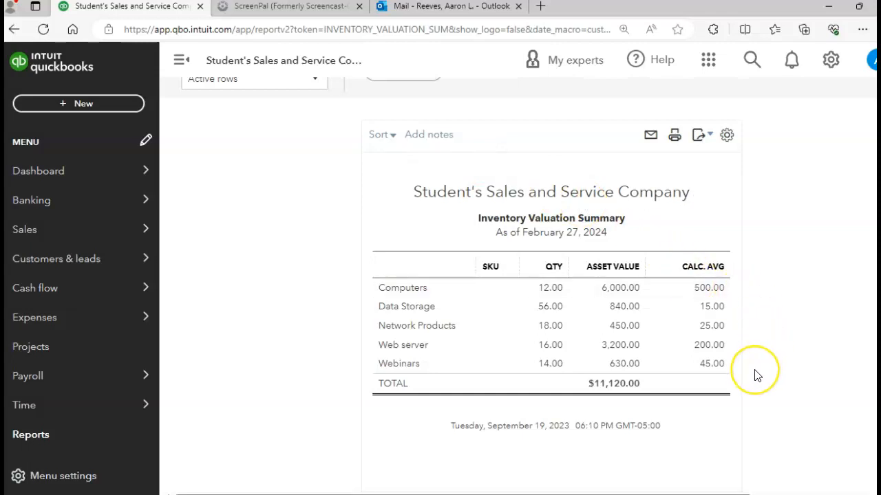
pyautogui.moveTo(757, 374)
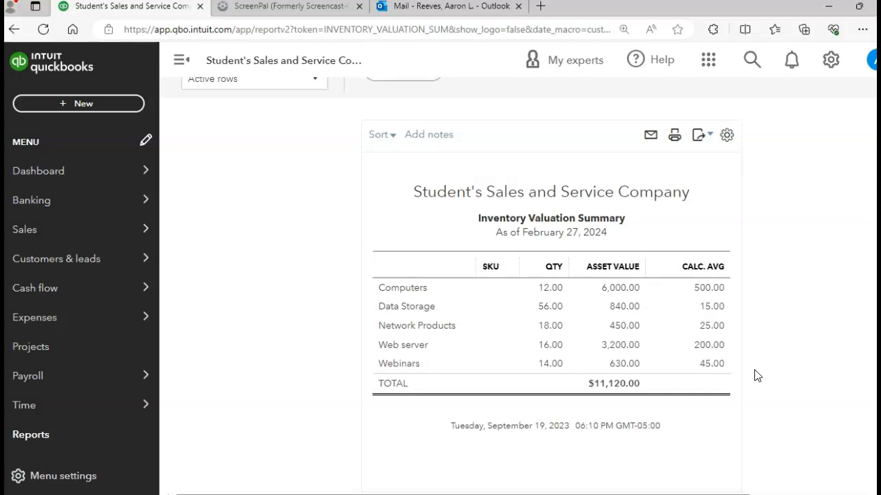
pyautogui.moveTo(107, 350)
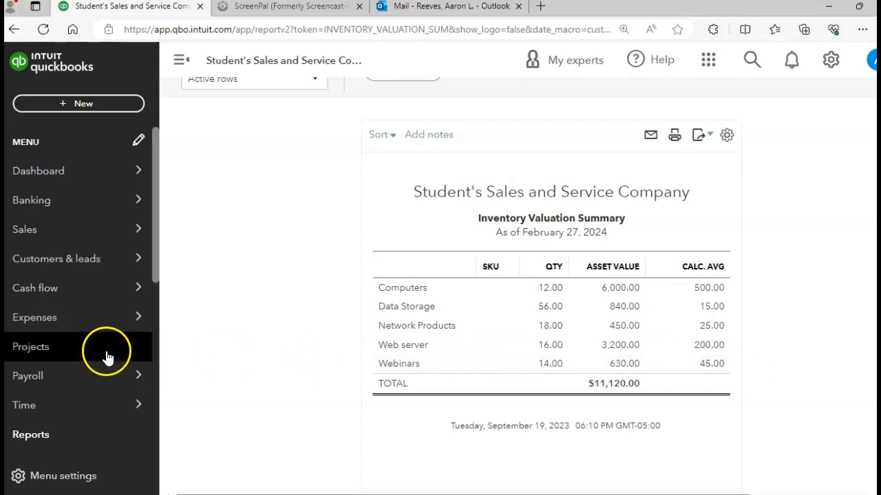
pyautogui.click(30, 435)
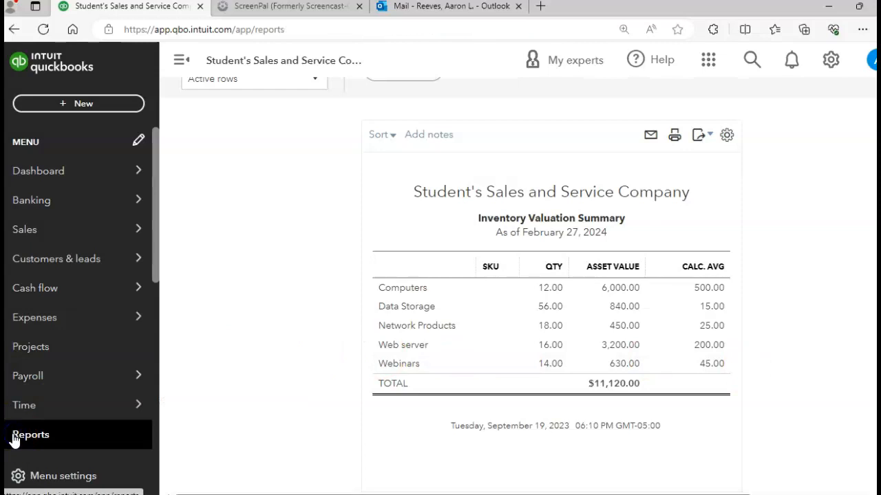
# Step: Run the Profit and Loss for 01/01/2024 to 02/27/2024
pyautogui.click(31, 434)
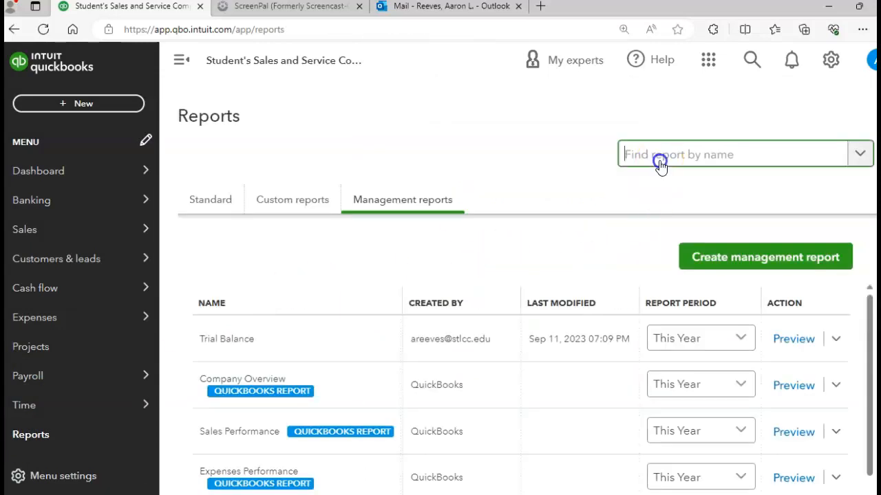
pyautogui.write('PROFI')
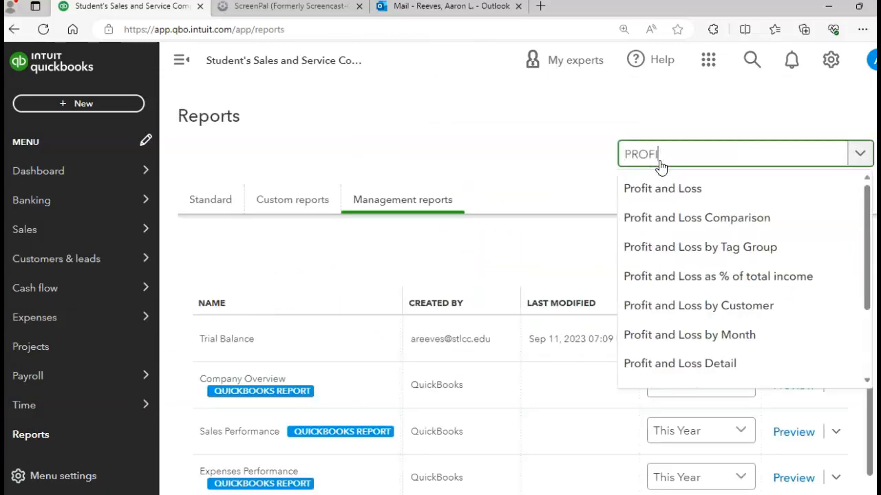
pyautogui.click(662, 187)
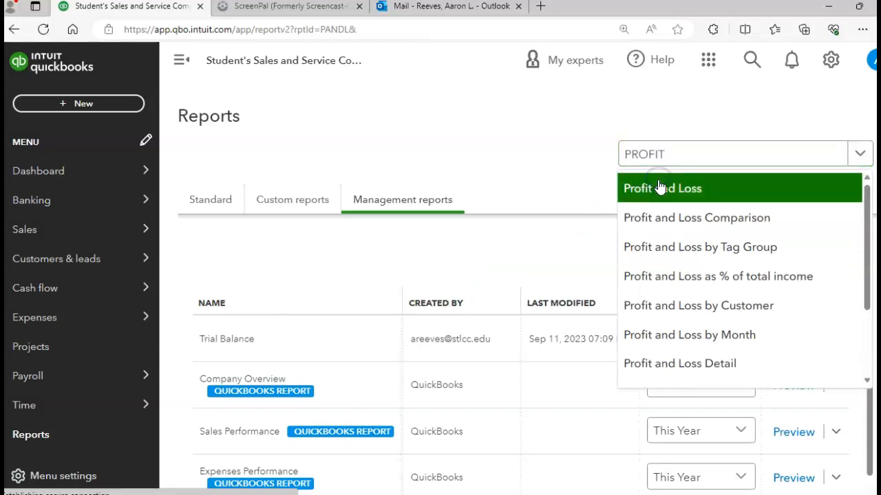
pyautogui.click(662, 188)
pyautogui.write('02/27/')
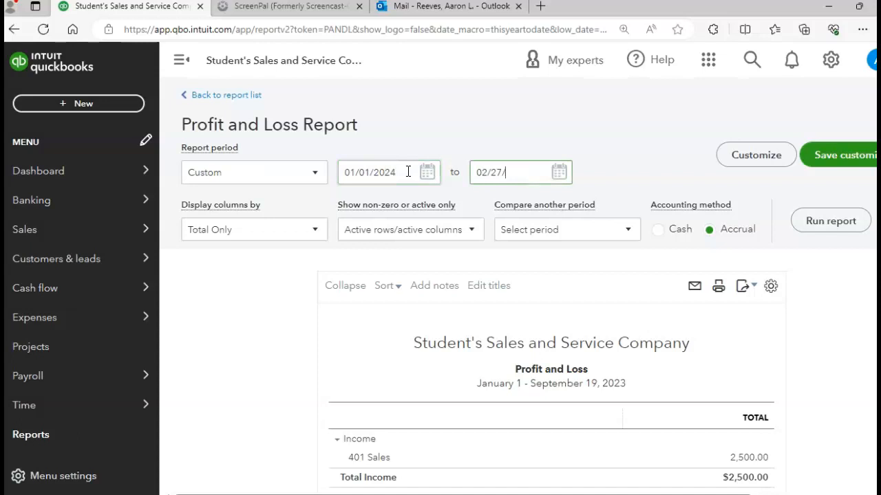
pyautogui.write('2024')
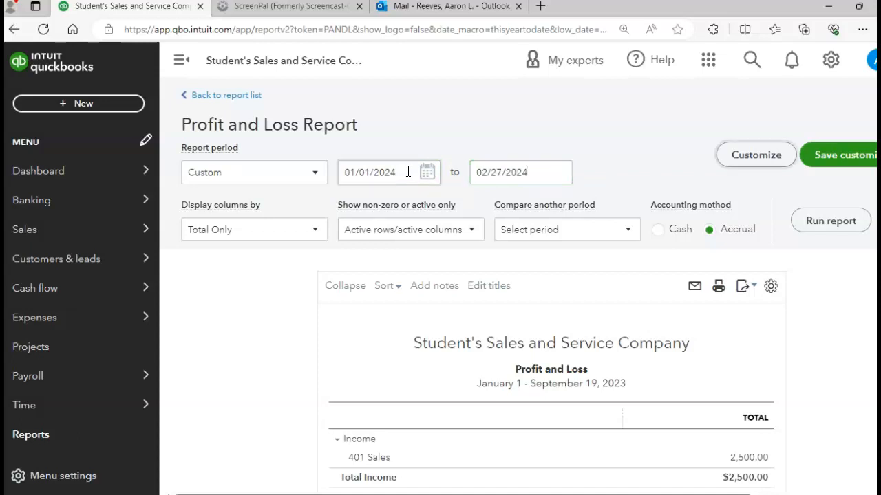
pyautogui.click(830, 220)
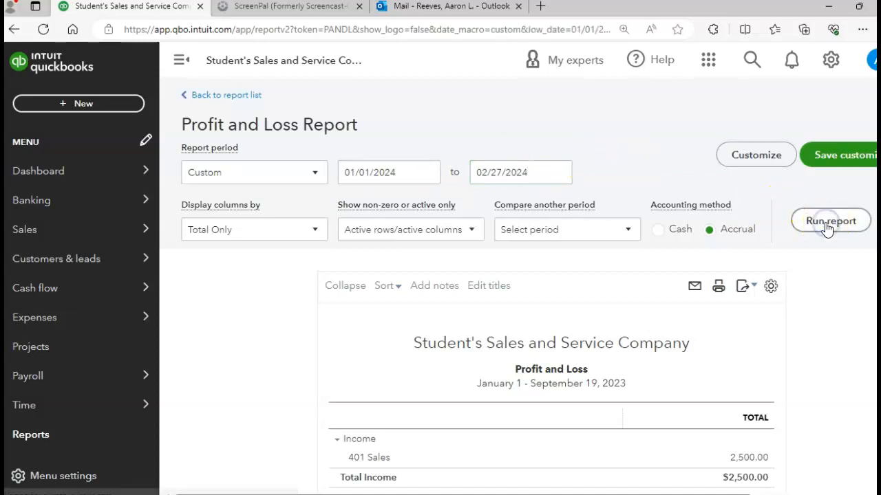
pyautogui.click(829, 220)
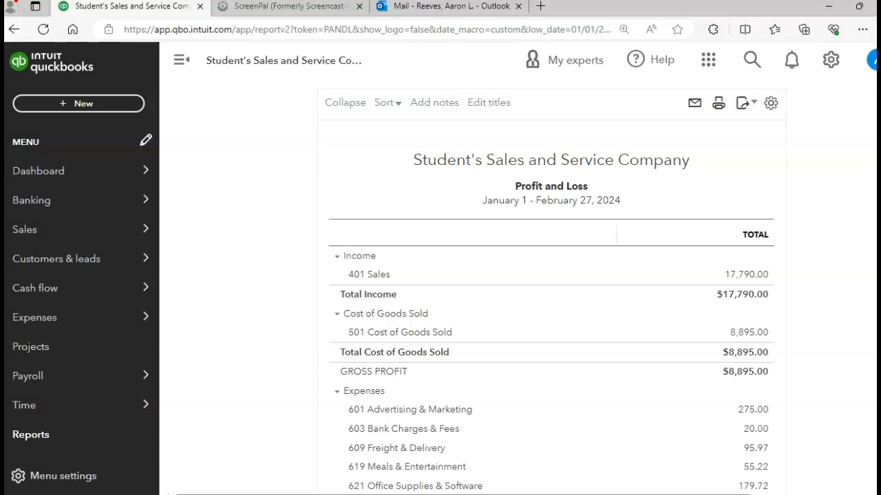
# Step: Review the $6,994.42 net income and return to the reports list
pyautogui.scroll(-3)
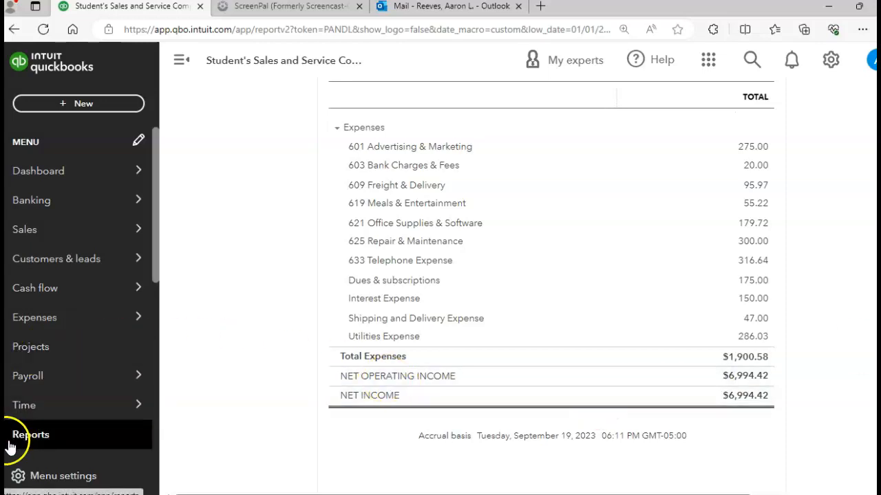
pyautogui.click(30, 434)
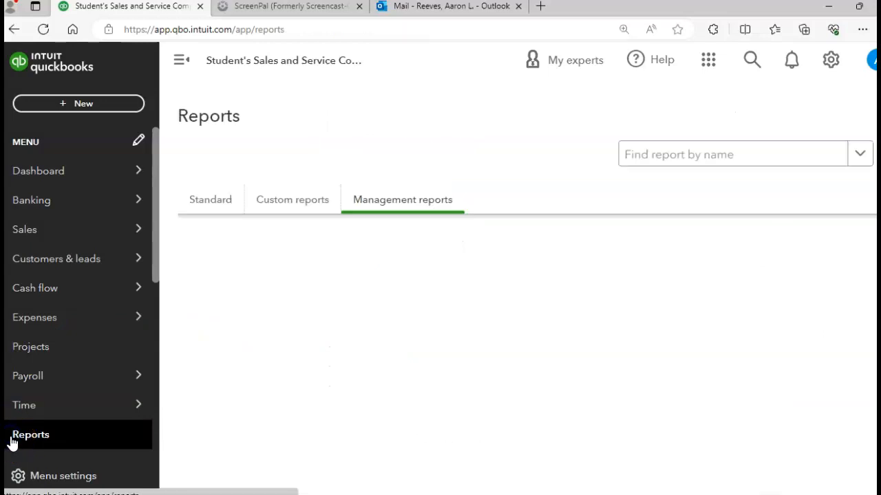
# Step: Find and open the Statement of Cash Flows report
pyautogui.click(732, 154)
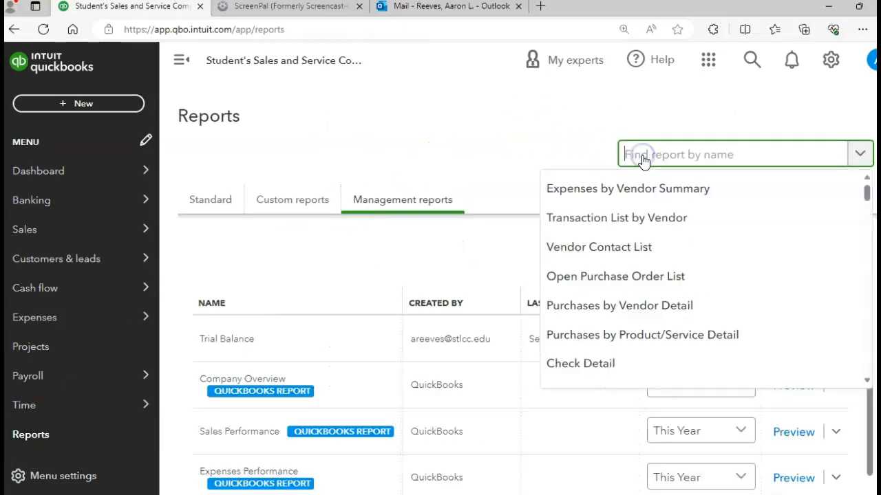
pyautogui.write('STAT')
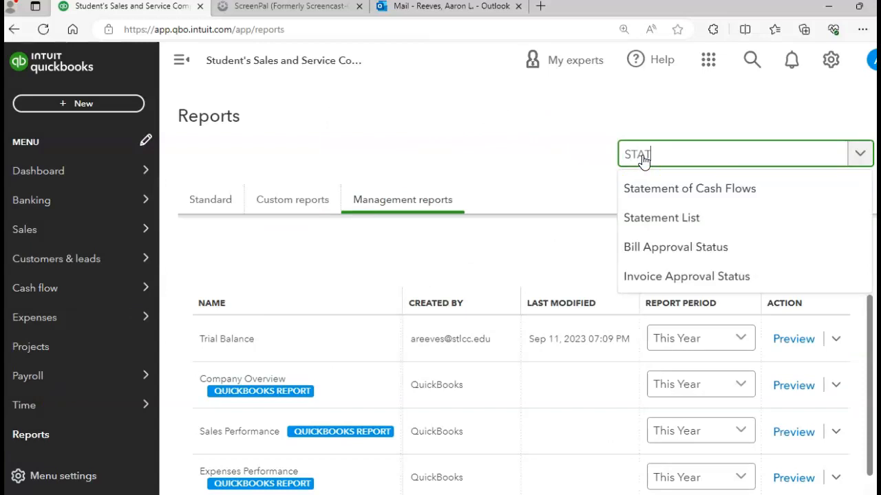
pyautogui.click(688, 187)
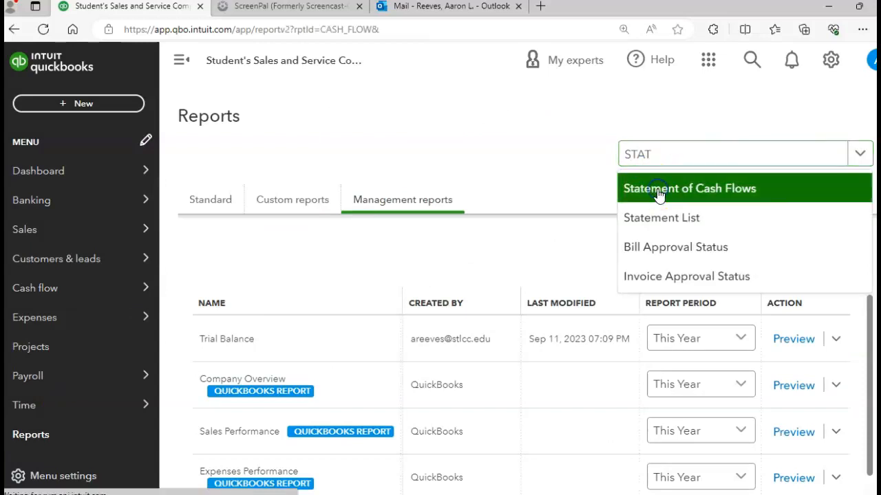
pyautogui.click(688, 187)
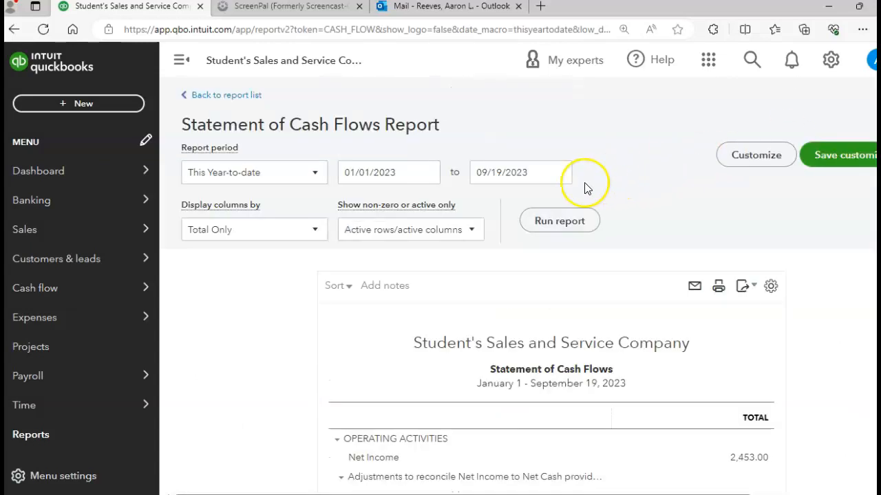
pyautogui.click(388, 172)
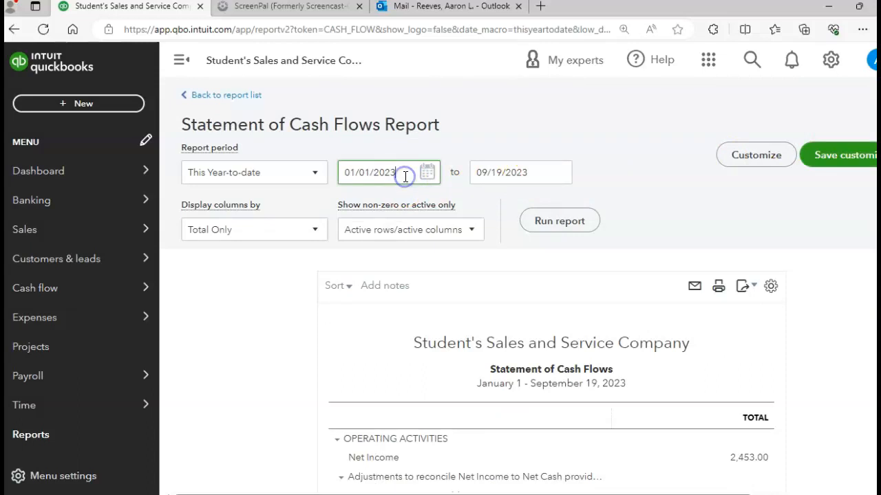
# Step: Run the Statement of Cash Flows for 01/01/2024 to 02/27/2024, ending cash $49,064.90
pyautogui.write('01')
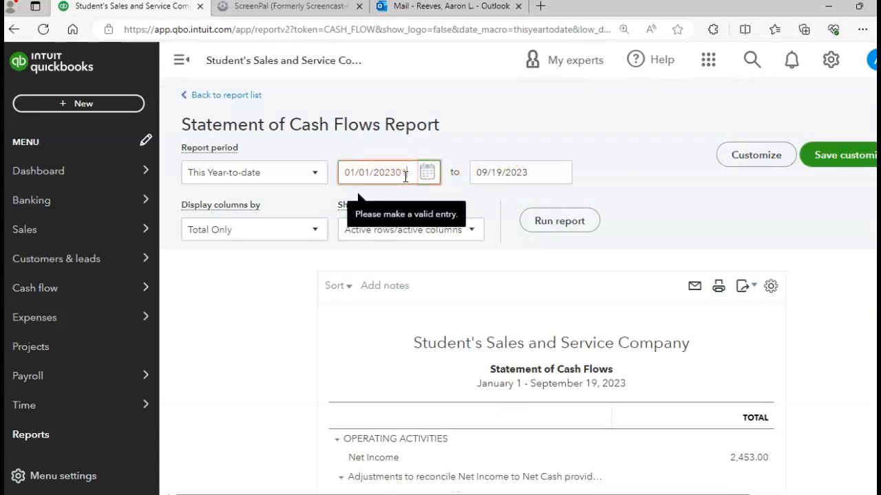
pyautogui.write('01/01/2024')
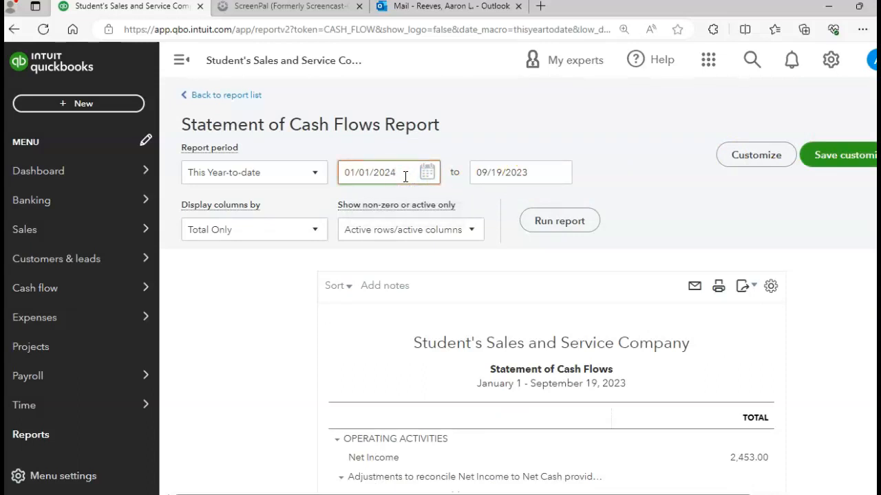
pyautogui.write('02/2/')
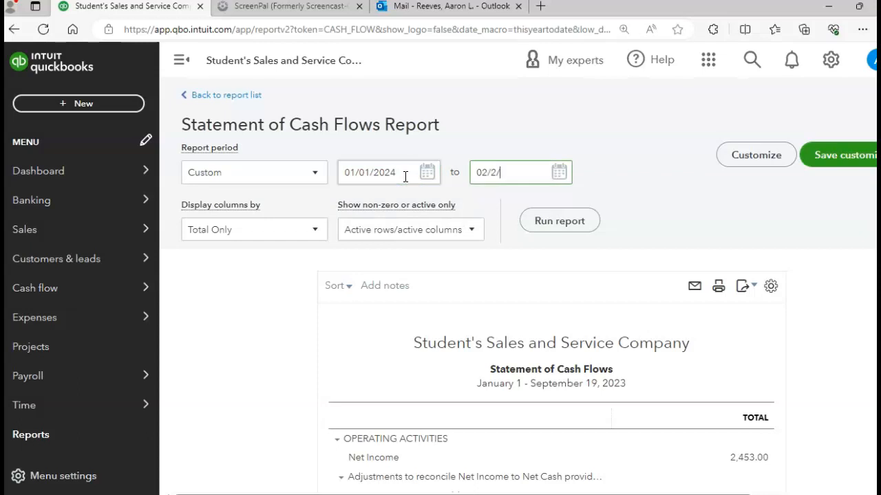
pyautogui.write('27/2024')
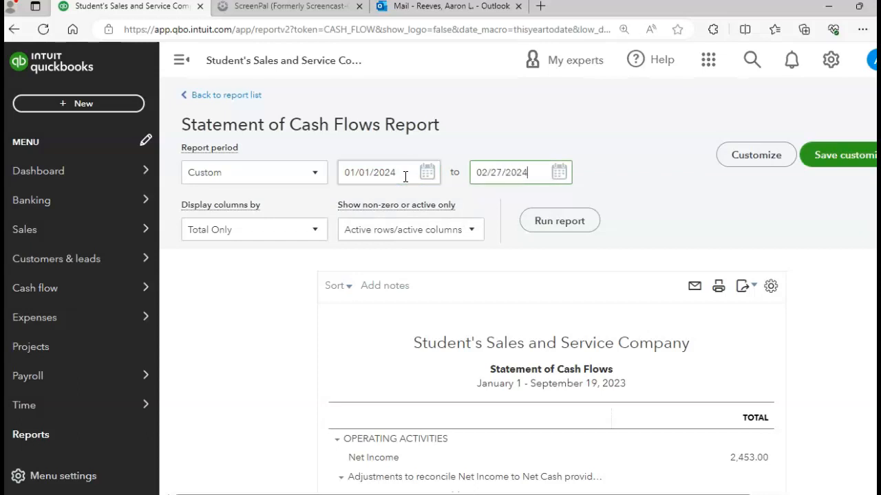
pyautogui.click(558, 220)
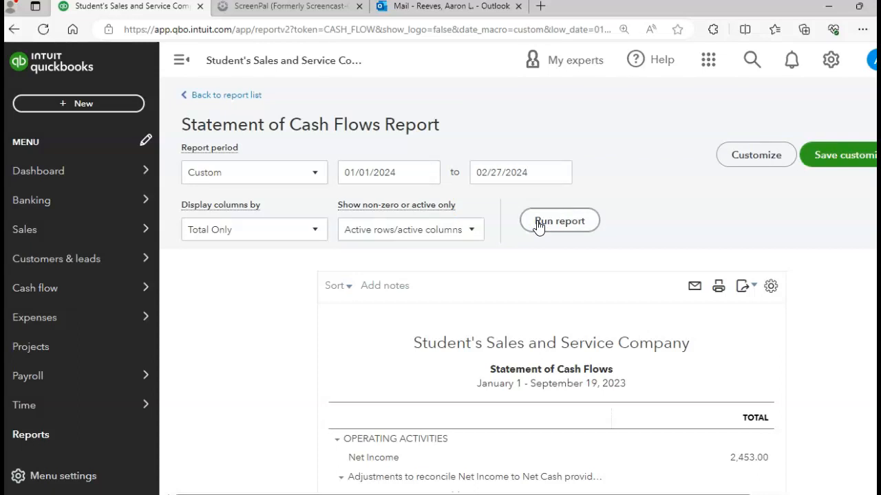
pyautogui.click(559, 220)
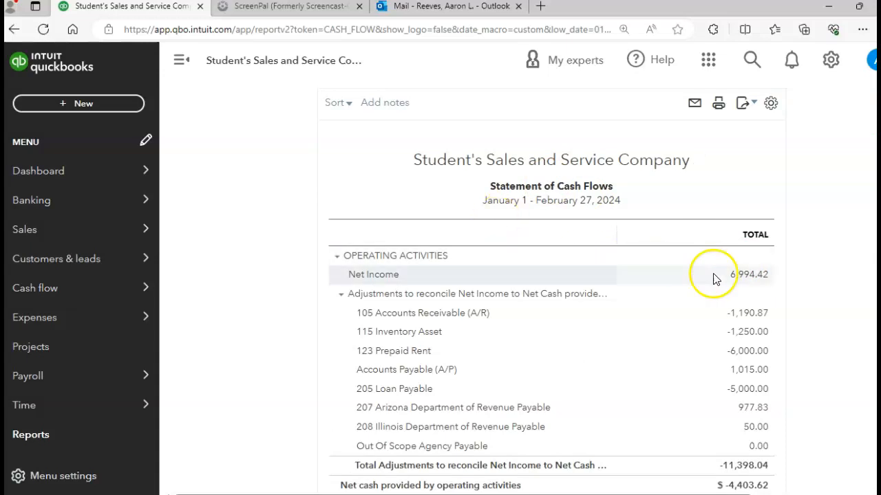
pyautogui.moveTo(741, 301)
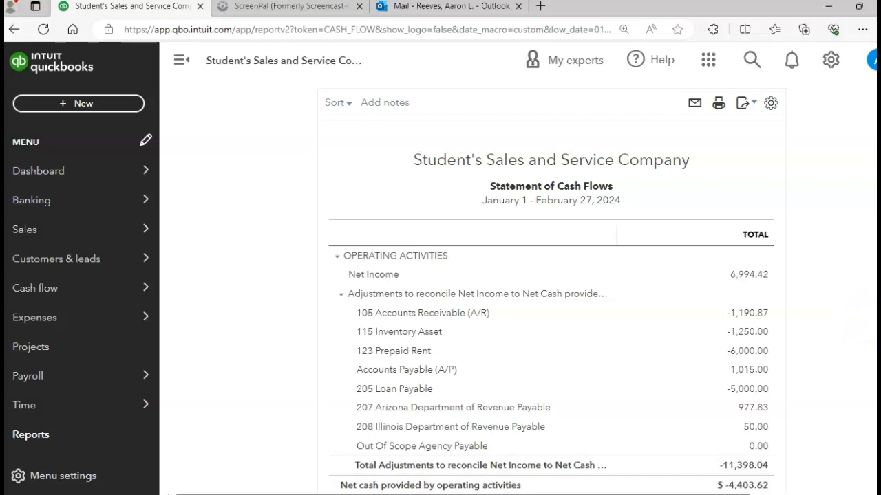
pyautogui.scroll(-3)
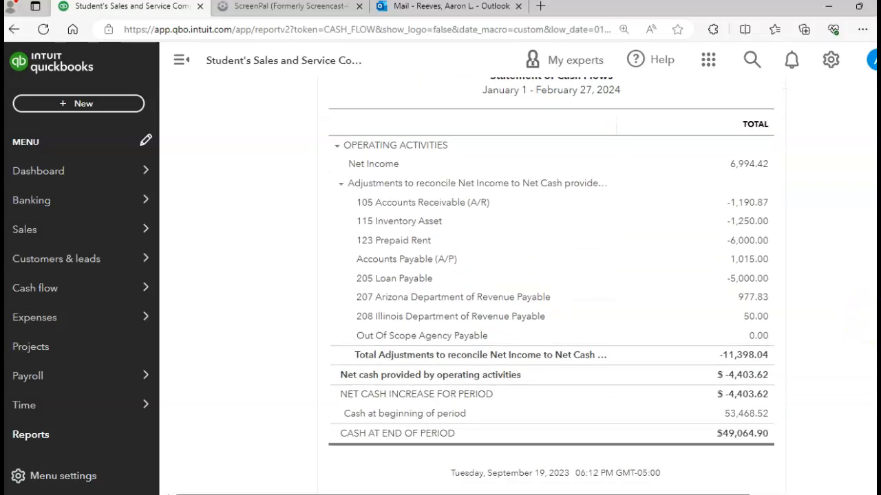